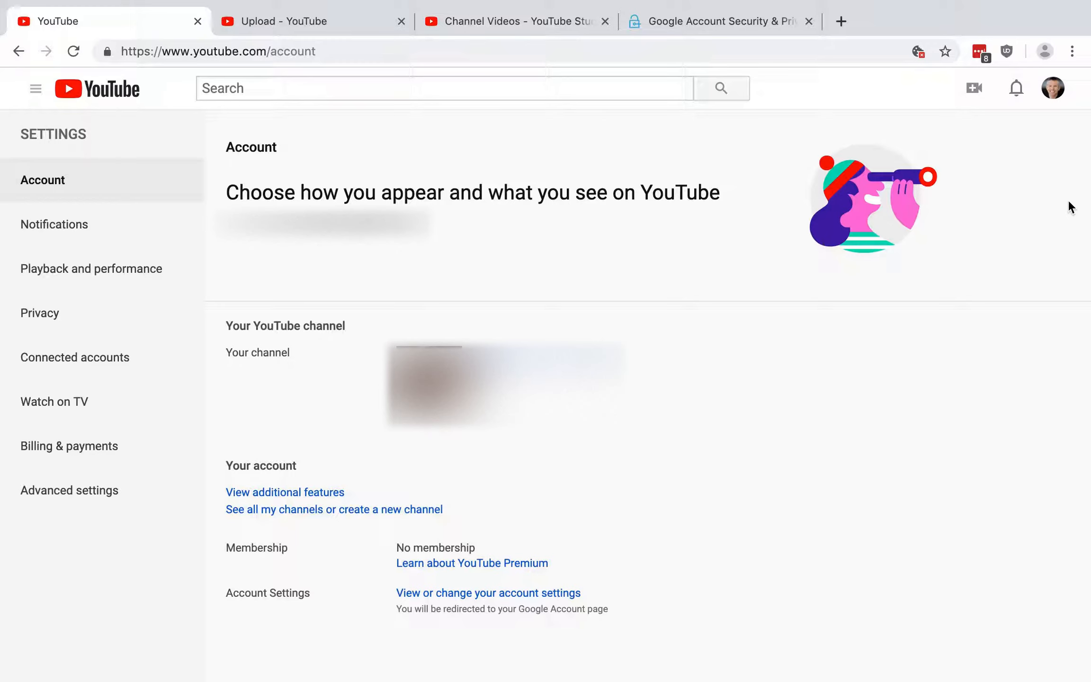
{"action": "mouse_move", "coordinate": [151, 171]}
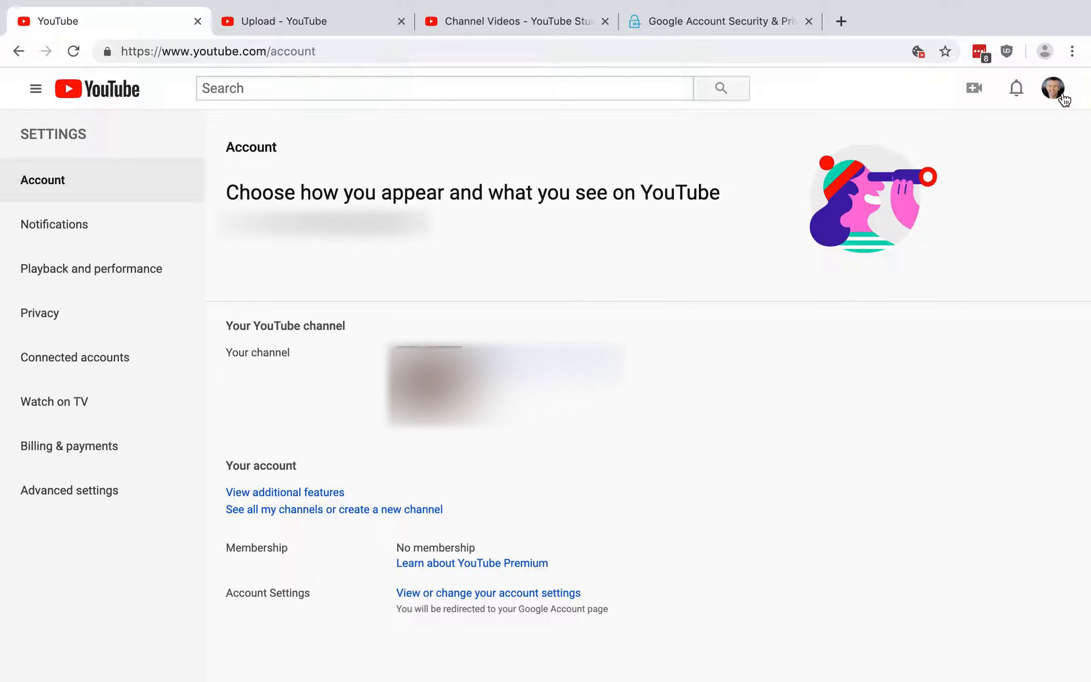
Go from the account overview to the Privacy section of YouTube settings
{"action": "left_click", "coordinate": [1056, 88]}
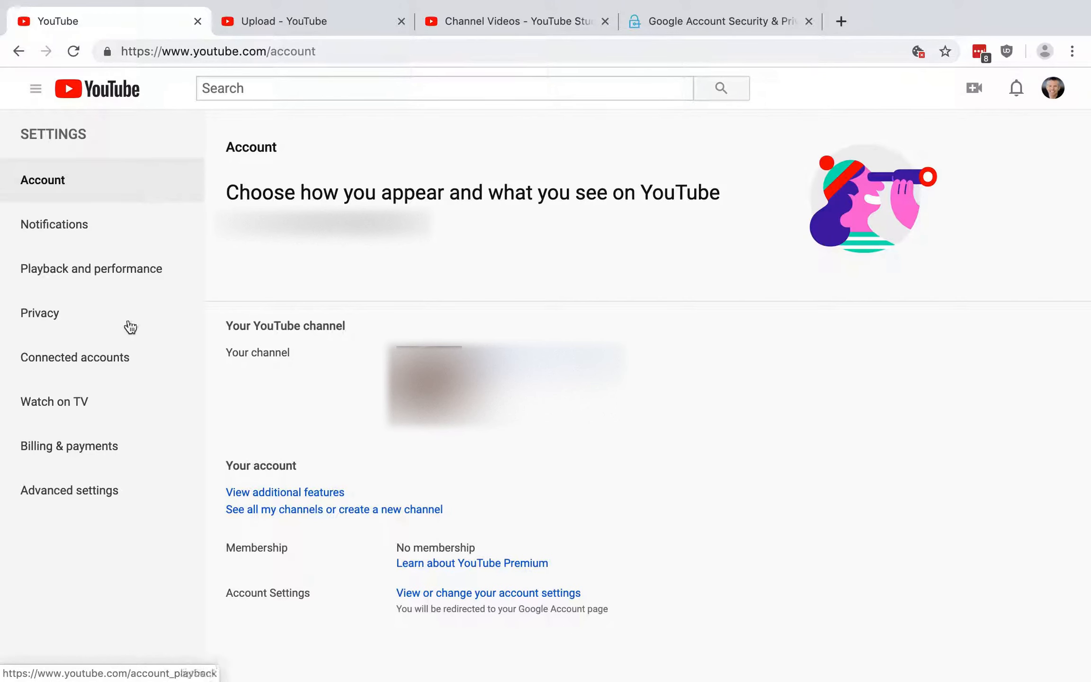
{"action": "left_click", "coordinate": [39, 313]}
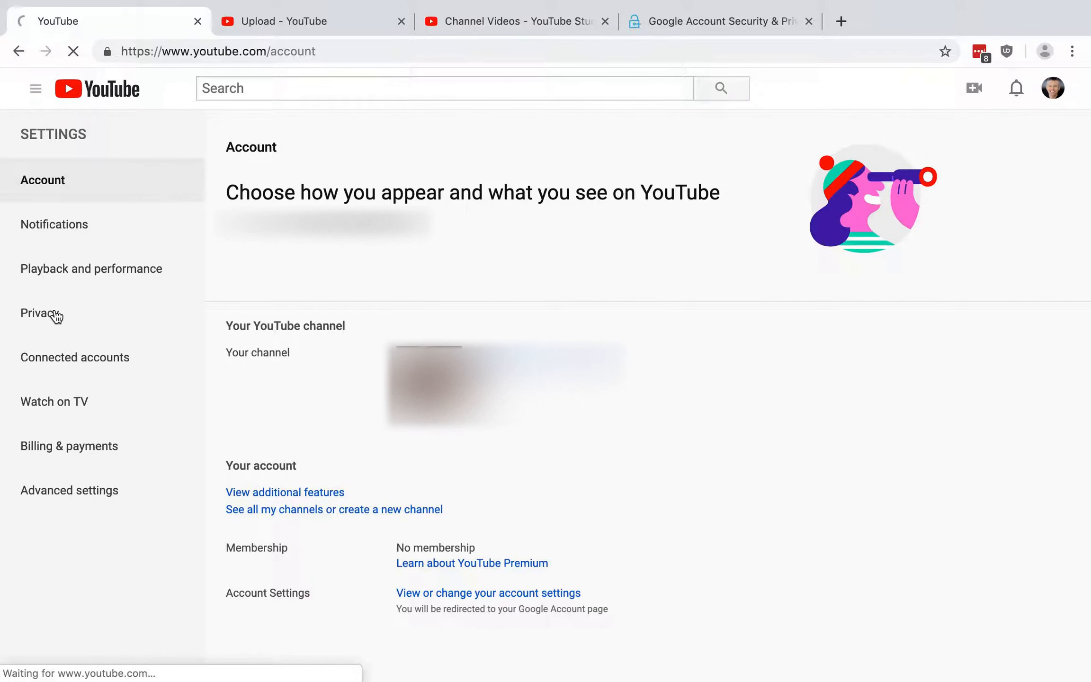
Confirm liked videos, saved playlists and subscriptions stay private, then bring up the guide menu
{"action": "left_click", "coordinate": [40, 312]}
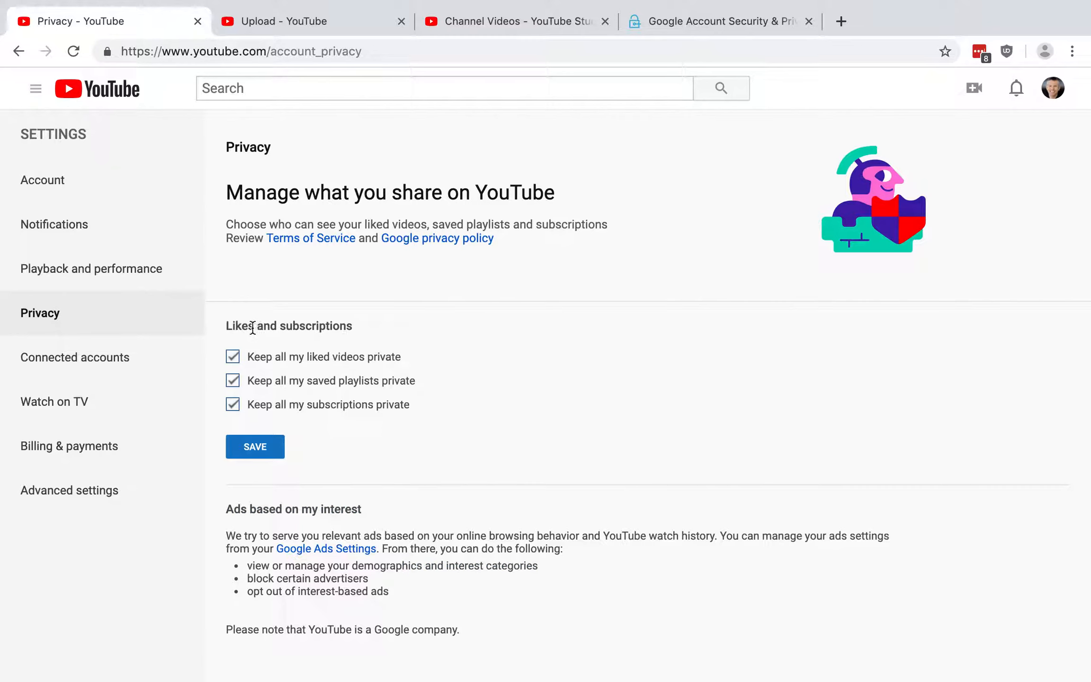
{"action": "mouse_move", "coordinate": [364, 331]}
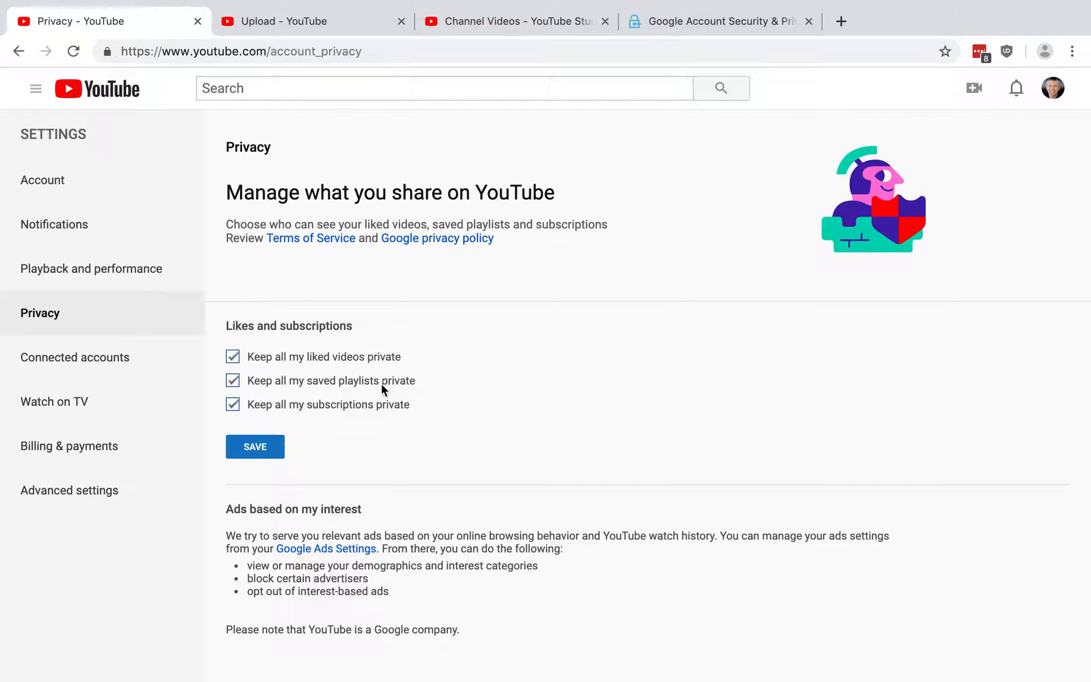
{"action": "mouse_move", "coordinate": [375, 414]}
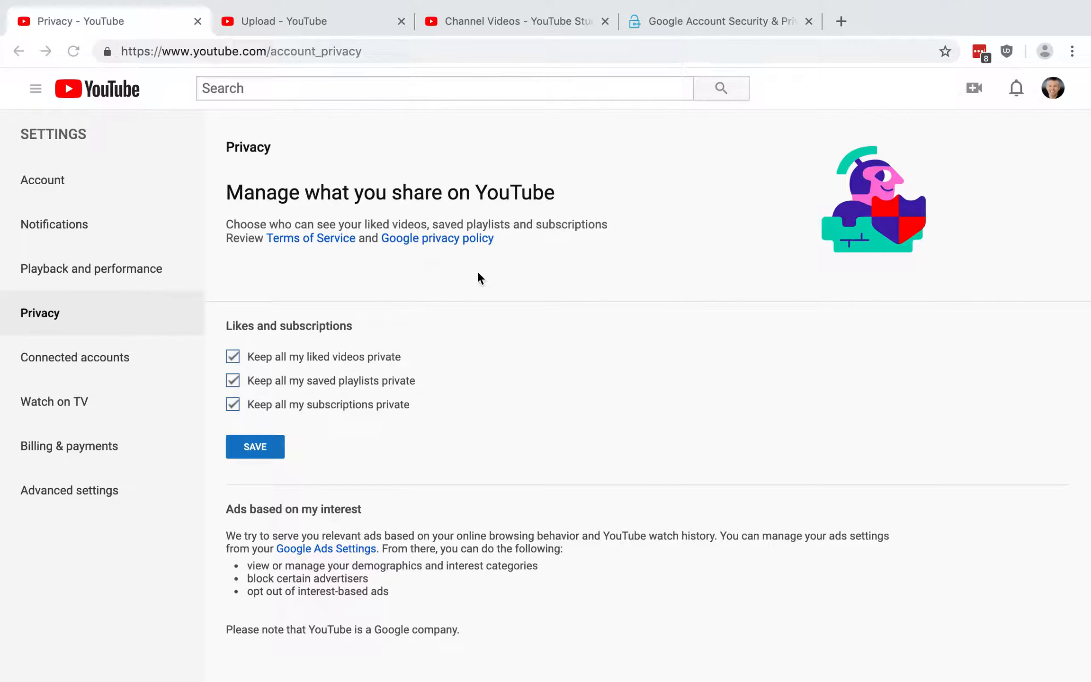
{"action": "mouse_move", "coordinate": [543, 291]}
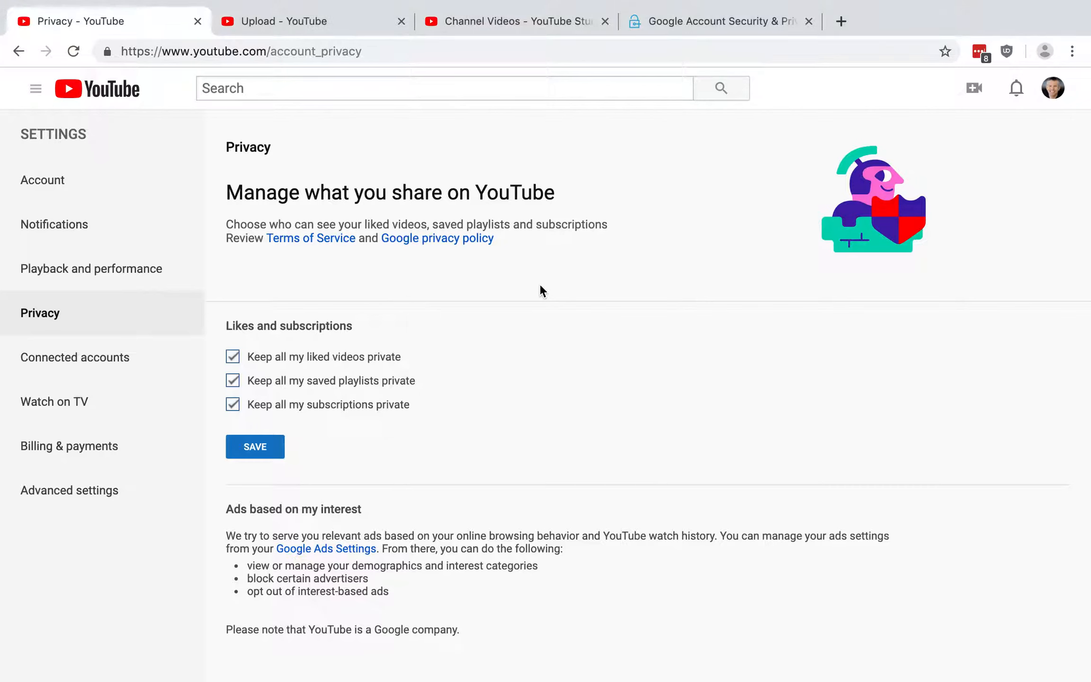
{"action": "left_click", "coordinate": [35, 88]}
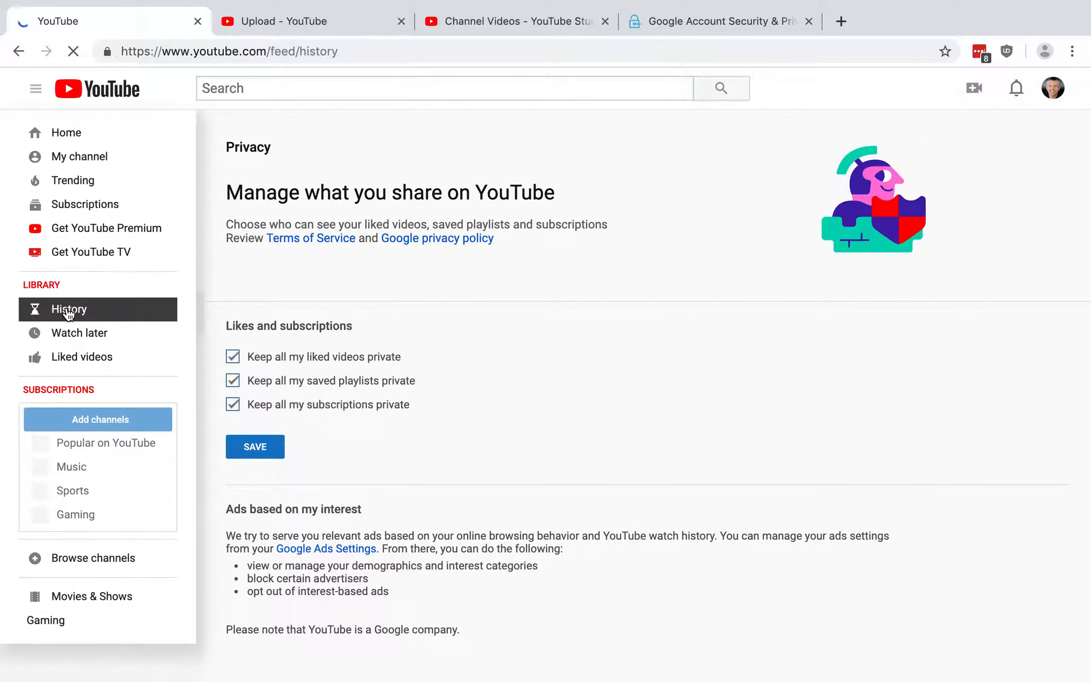
Review the watch history page listing the watched Art of Invisibility video
{"action": "left_click", "coordinate": [69, 309]}
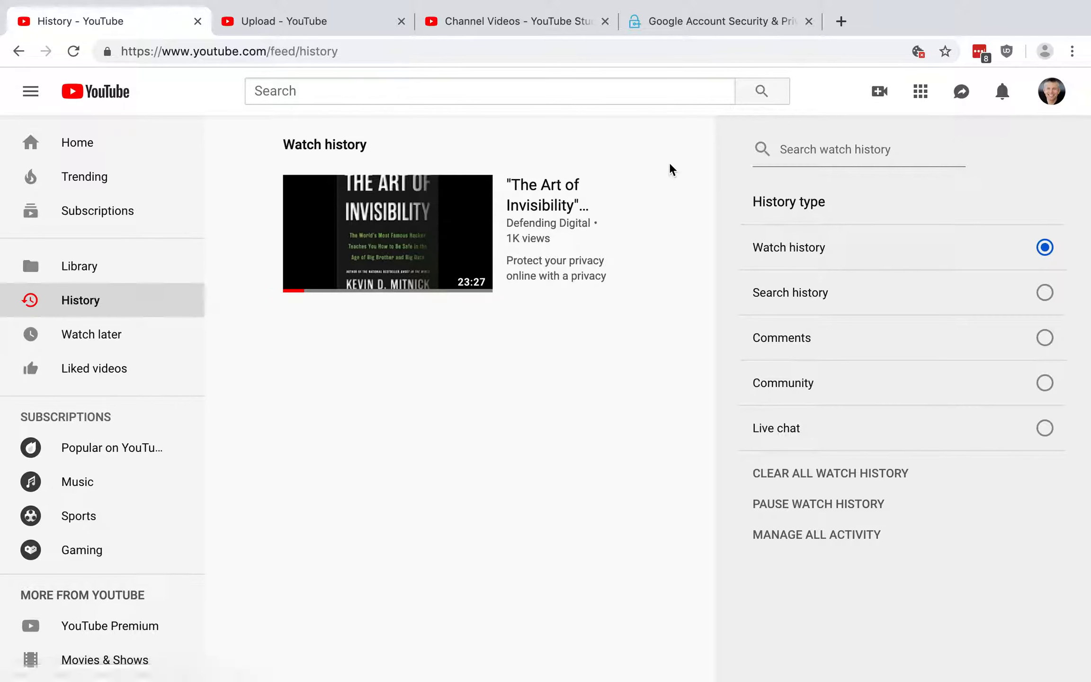
{"action": "mouse_move", "coordinate": [696, 184]}
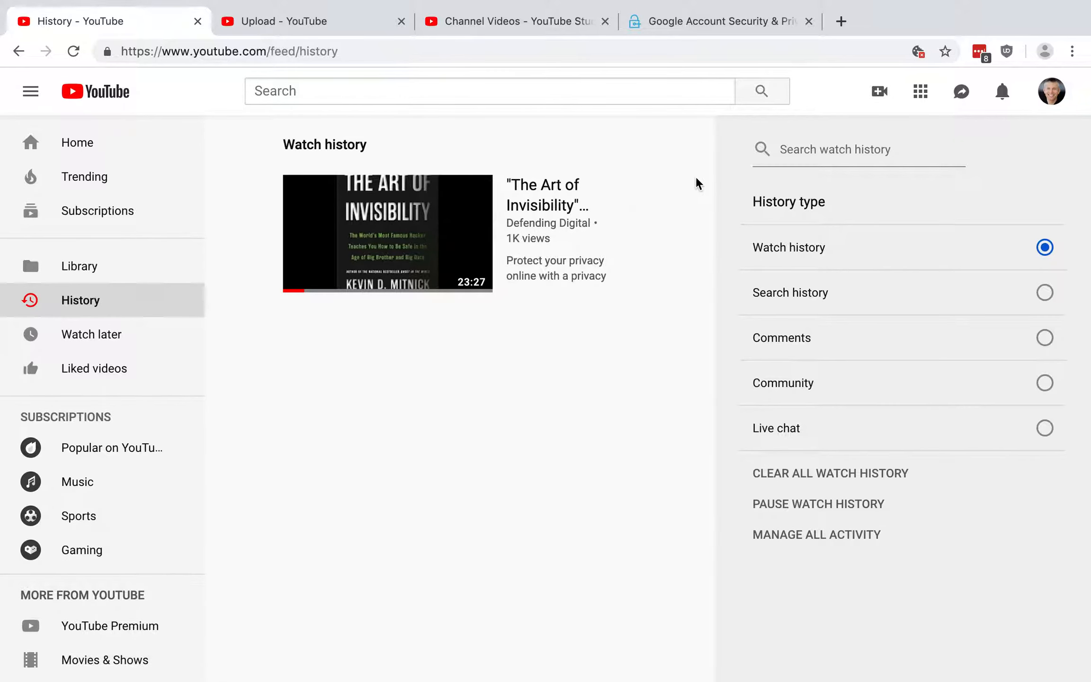
{"action": "mouse_move", "coordinate": [807, 231]}
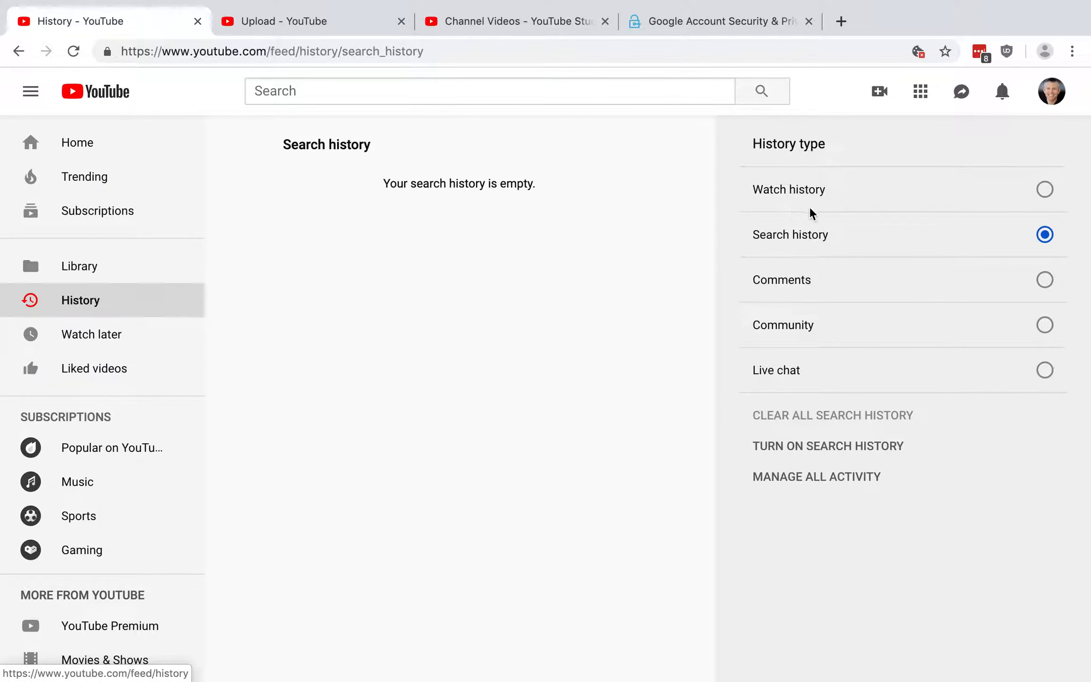
{"action": "mouse_move", "coordinate": [843, 370]}
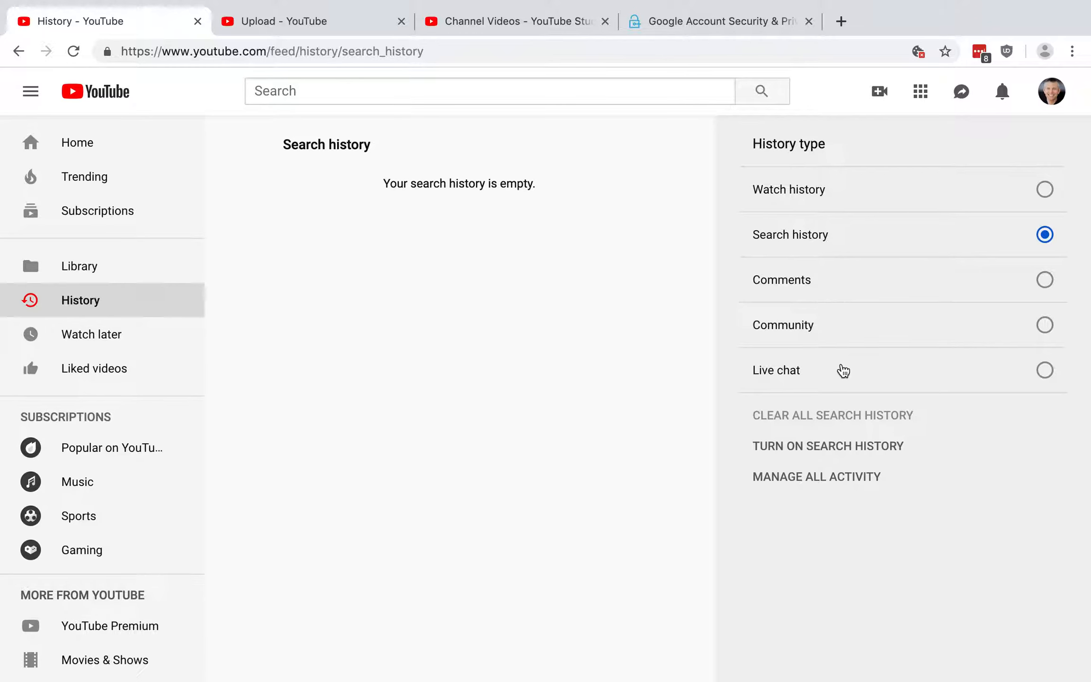
{"action": "mouse_move", "coordinate": [805, 194]}
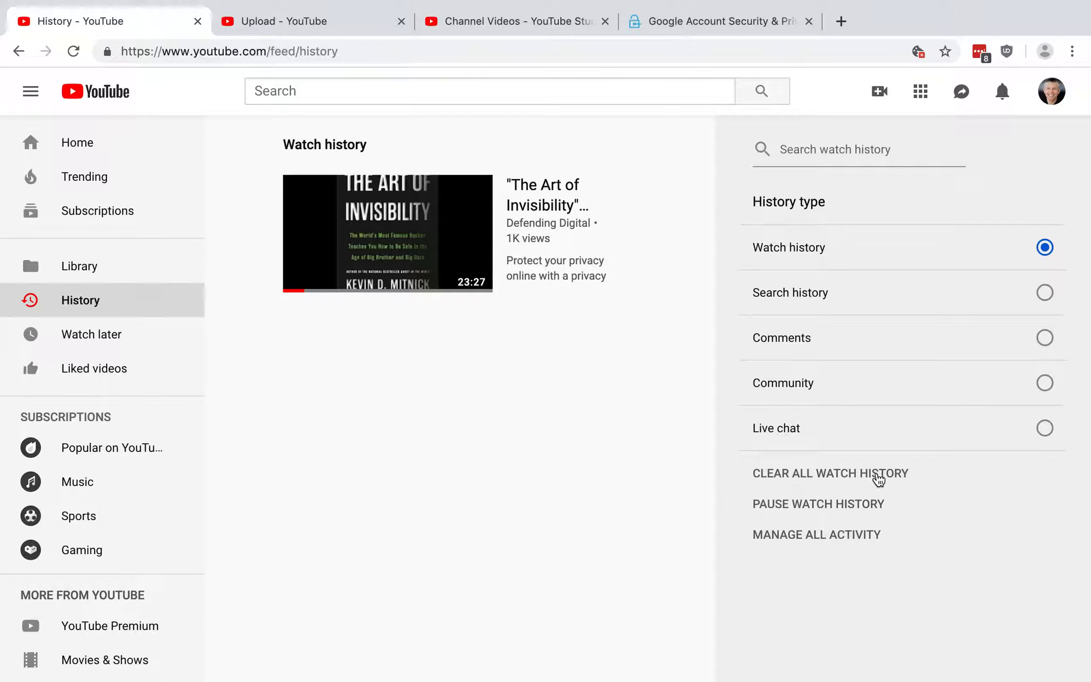
{"action": "mouse_move", "coordinate": [875, 505]}
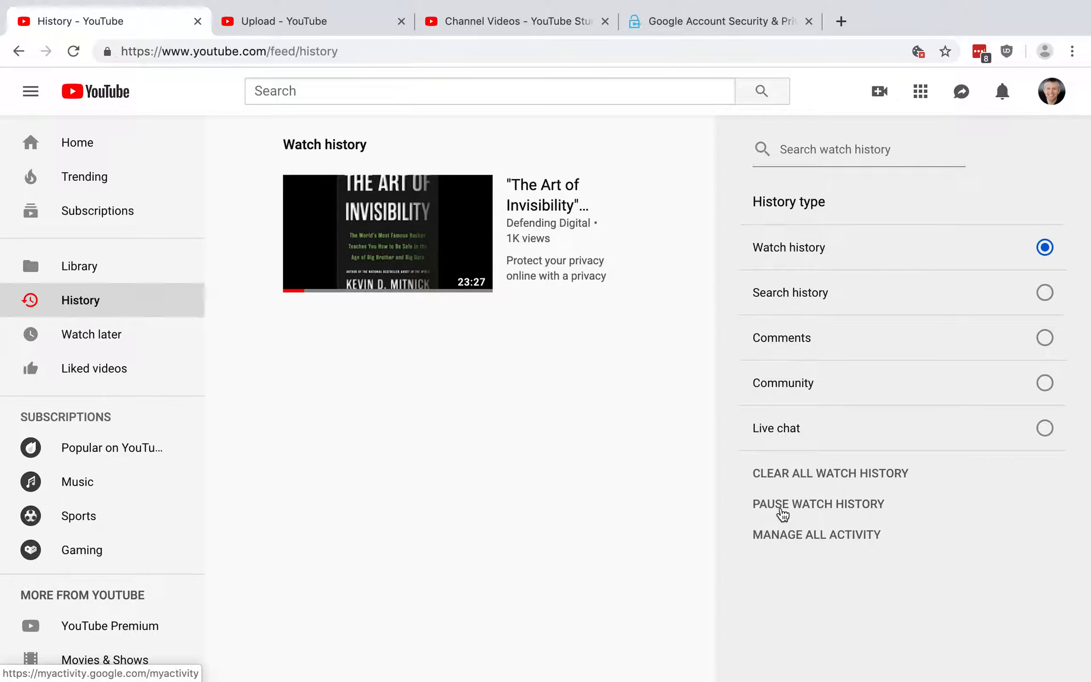
{"action": "mouse_move", "coordinate": [878, 511]}
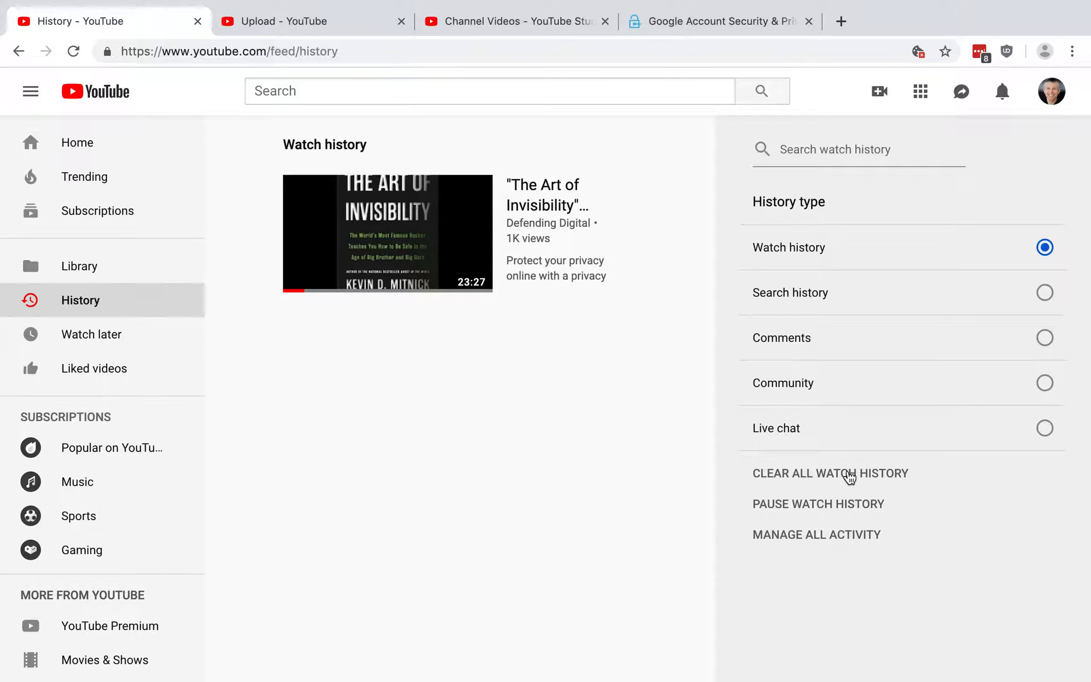
{"action": "mouse_move", "coordinate": [819, 476]}
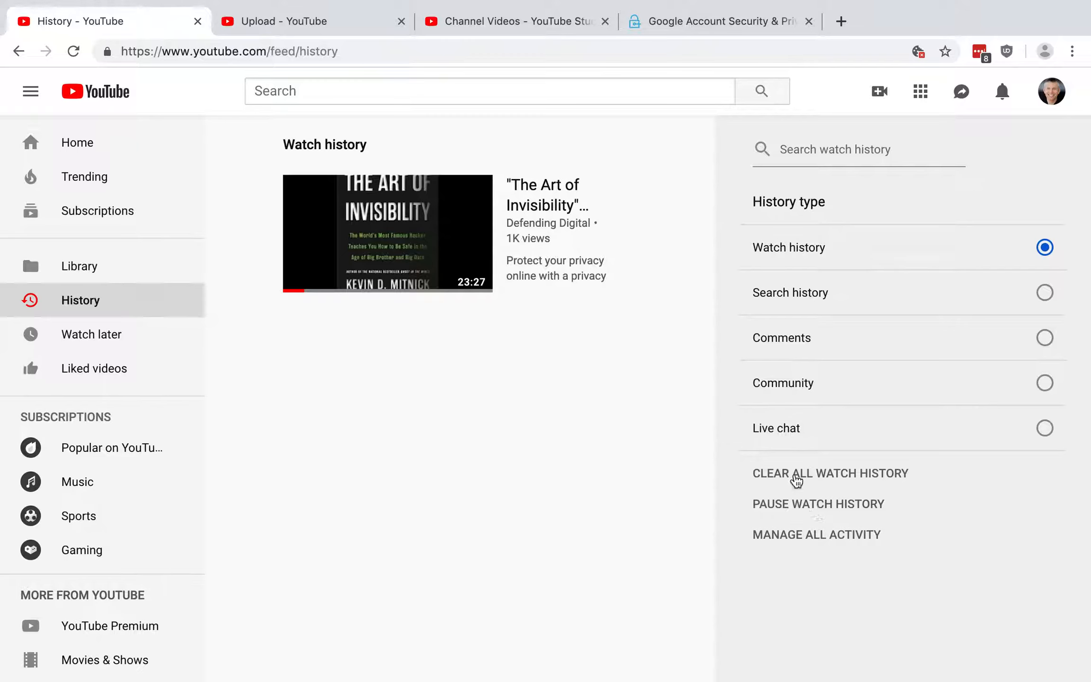
{"action": "mouse_move", "coordinate": [812, 481]}
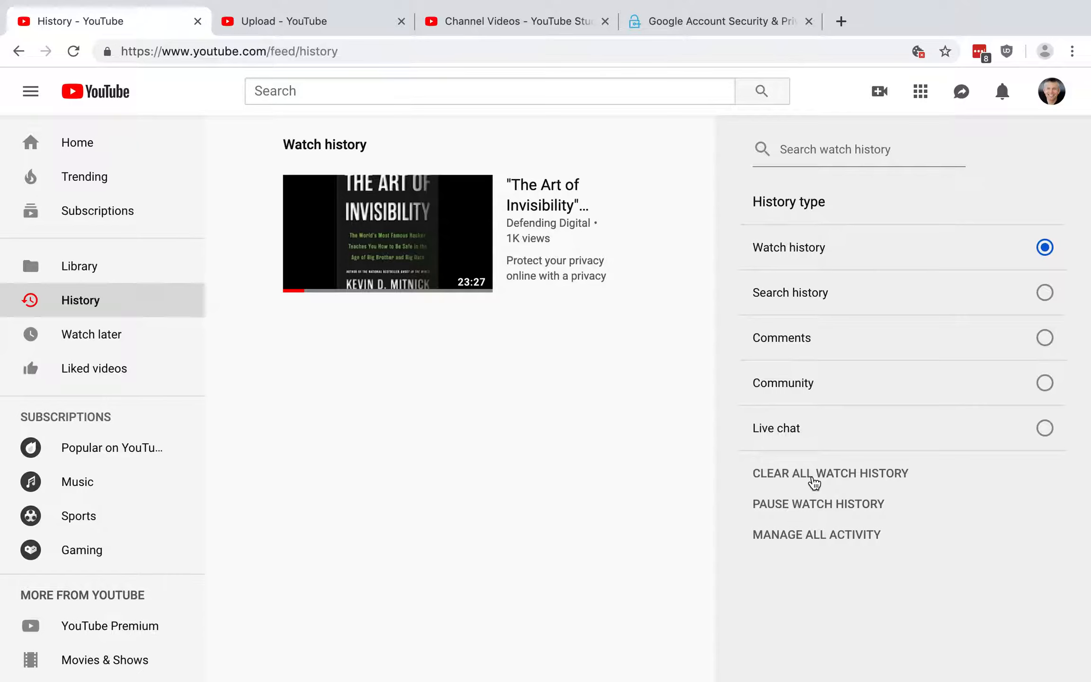
{"action": "mouse_move", "coordinate": [879, 510]}
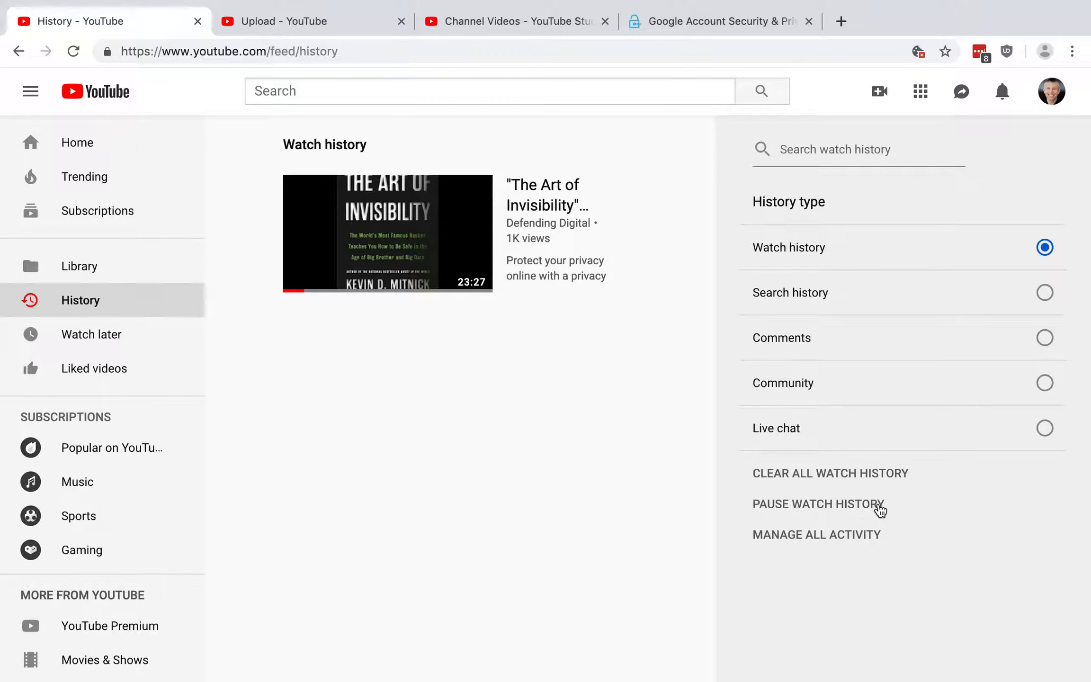
{"action": "mouse_move", "coordinate": [779, 480]}
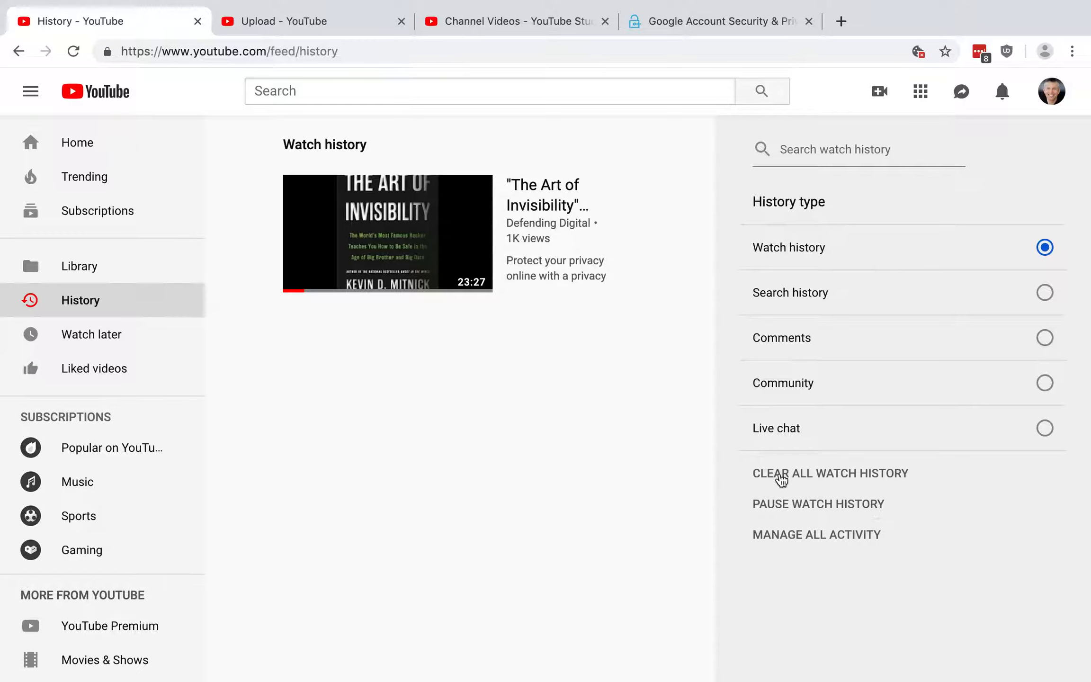
{"action": "mouse_move", "coordinate": [751, 500]}
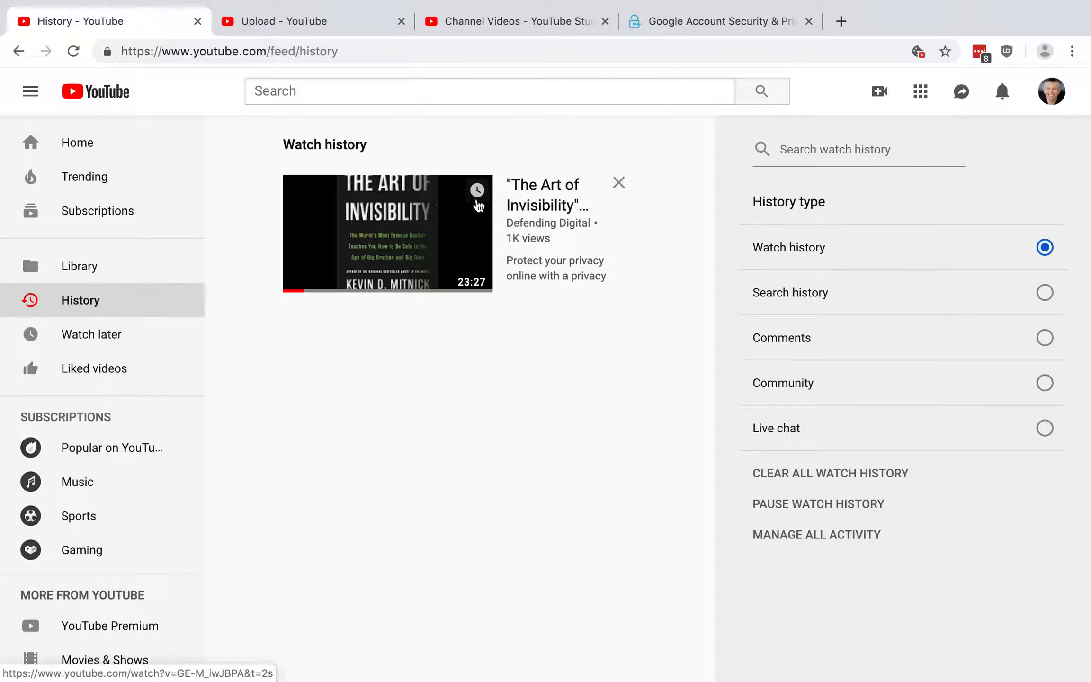
{"action": "mouse_move", "coordinate": [617, 183]}
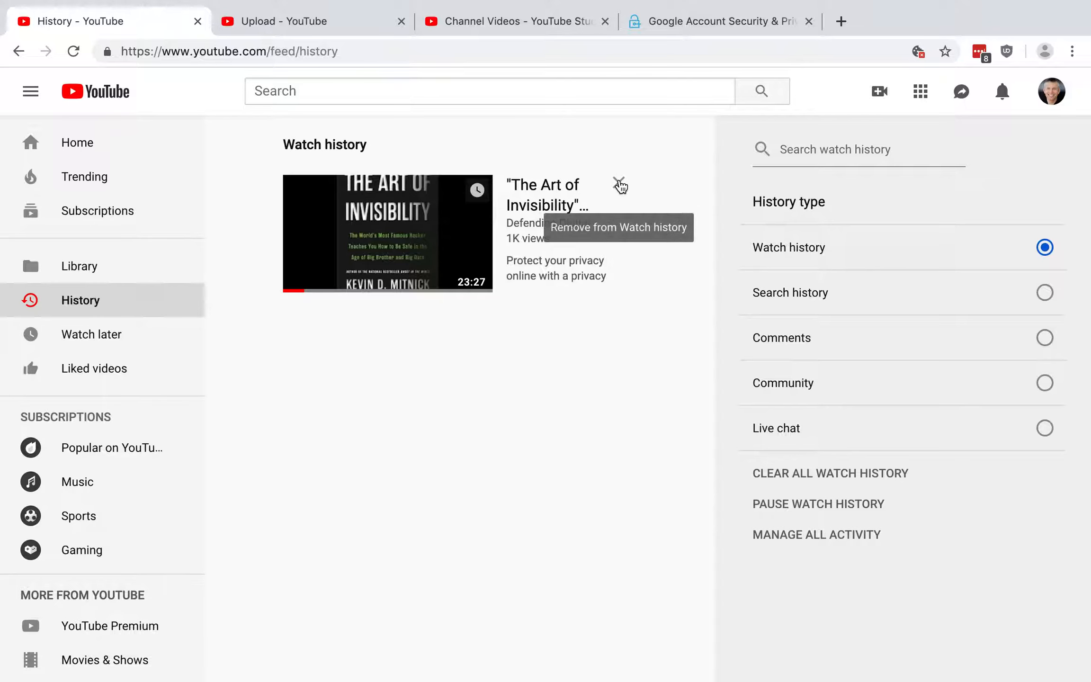
Switch to the empty Search history view, then move to the video upload page
{"action": "left_click", "coordinate": [617, 185]}
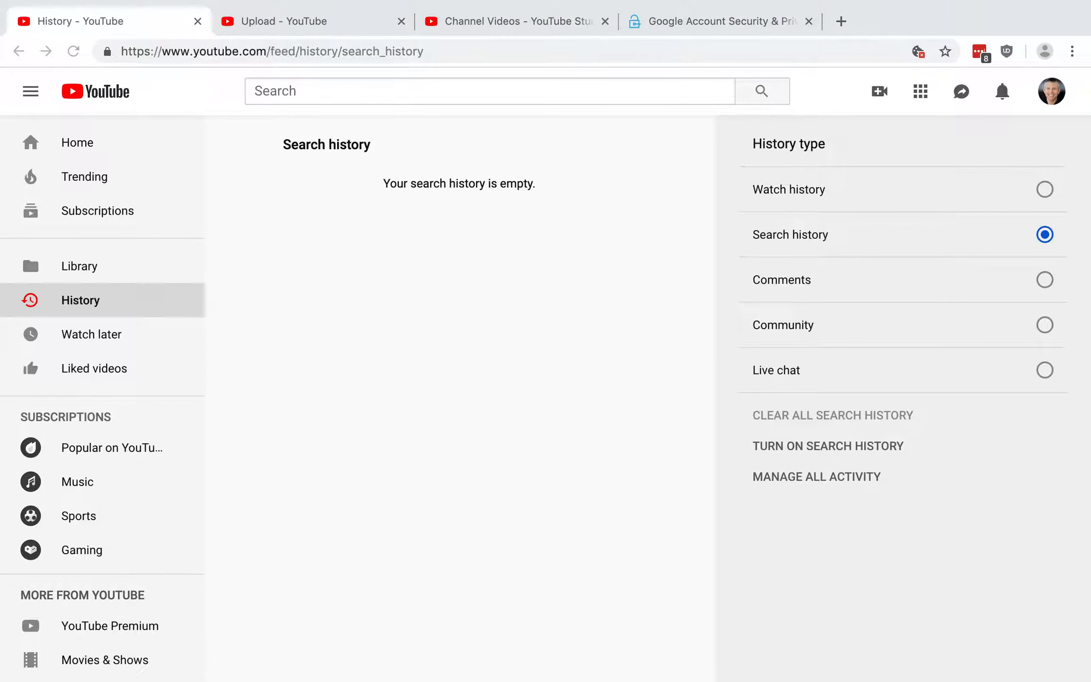
{"action": "mouse_move", "coordinate": [432, 259]}
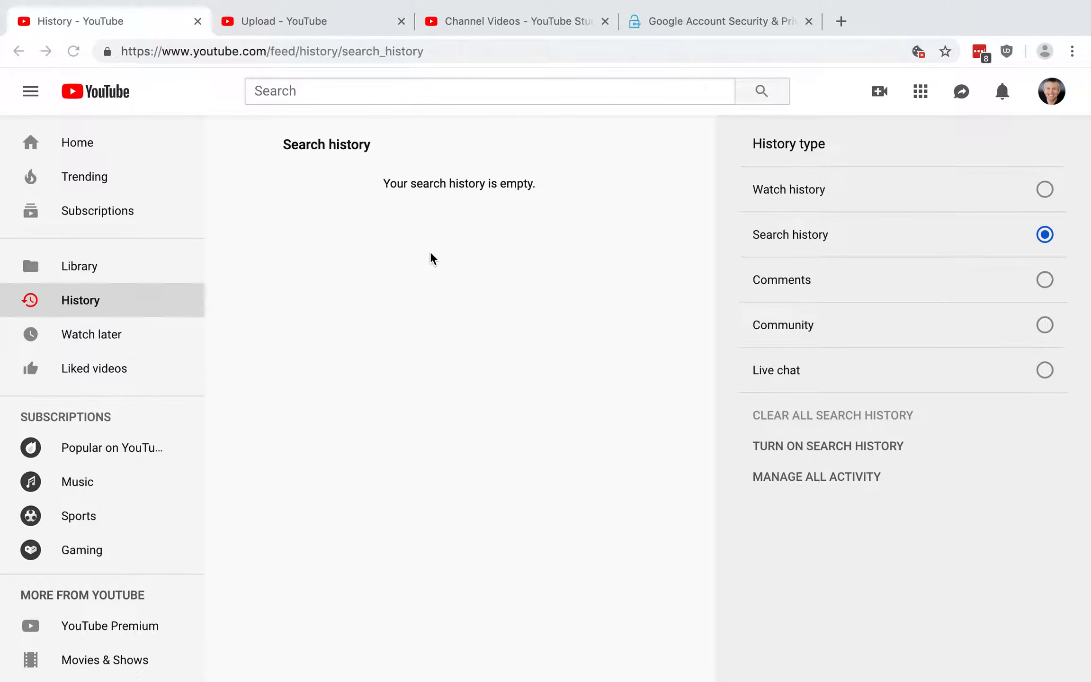
{"action": "left_click", "coordinate": [283, 21]}
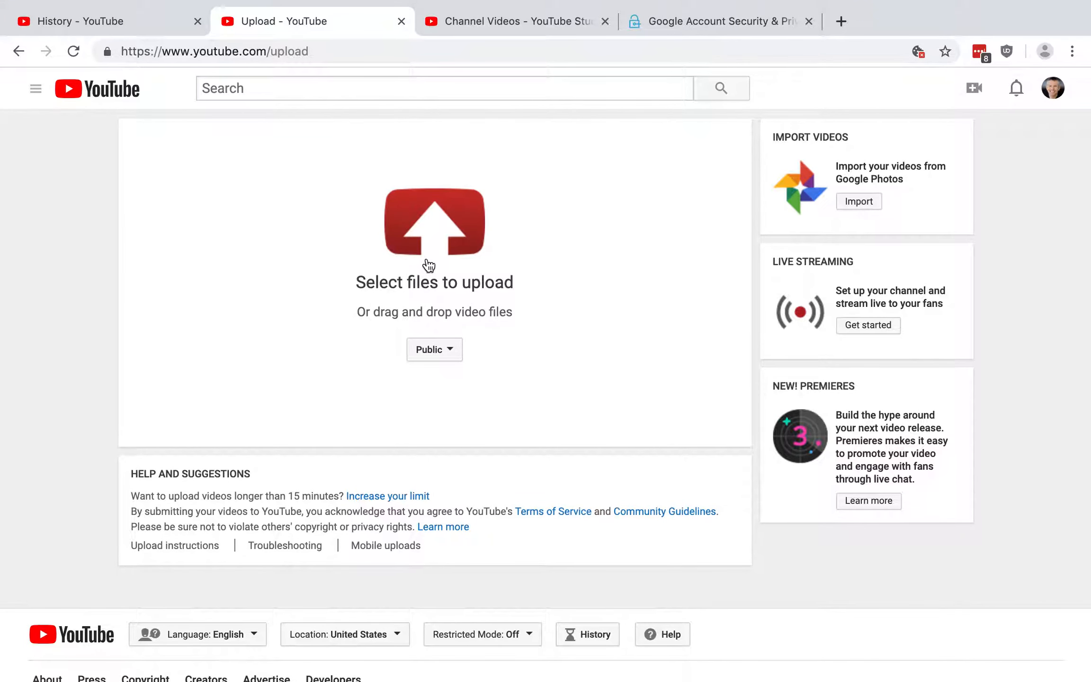
{"action": "mouse_move", "coordinate": [430, 248]}
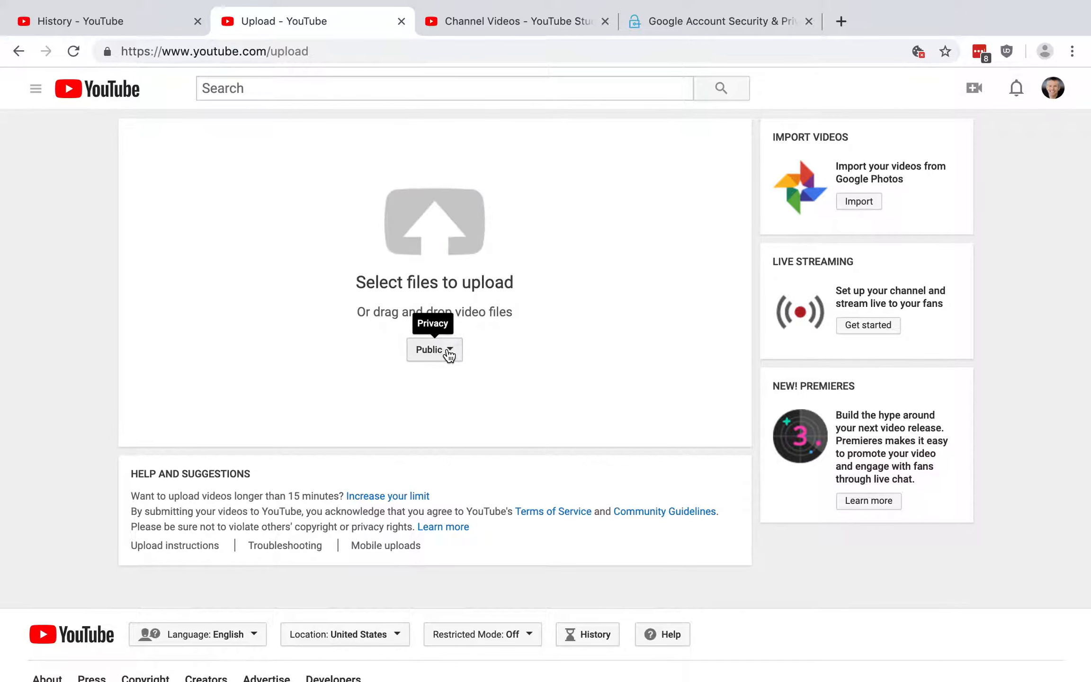
{"action": "mouse_move", "coordinate": [451, 354]}
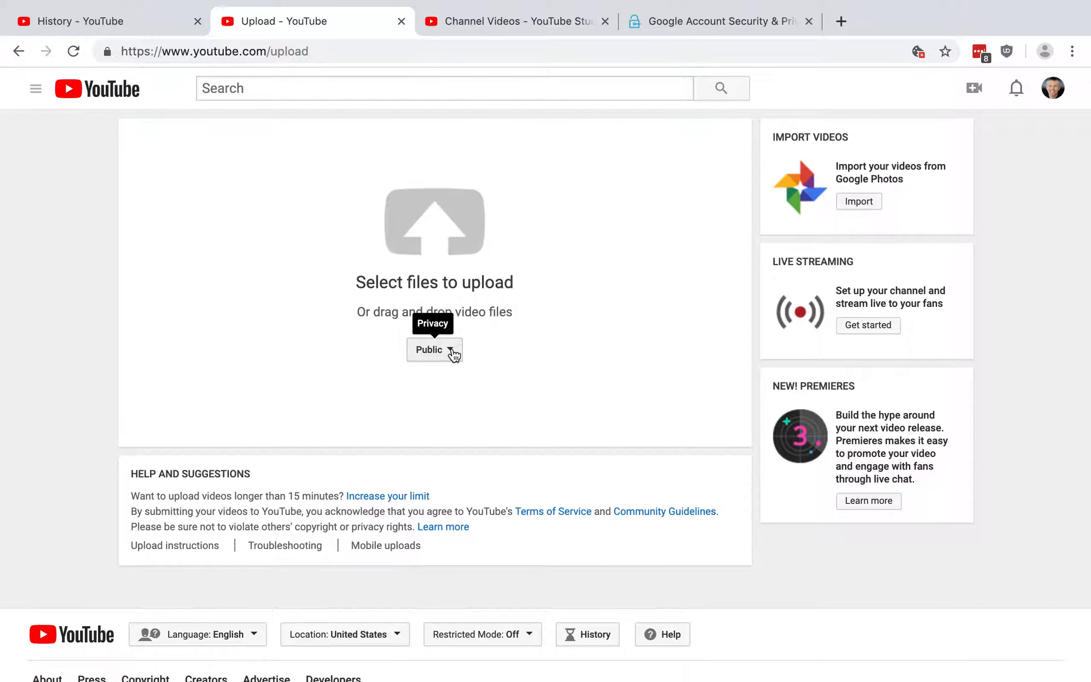
Set new-upload visibility to Scheduled after reviewing Public, Unlisted and Private
{"action": "left_click", "coordinate": [434, 349]}
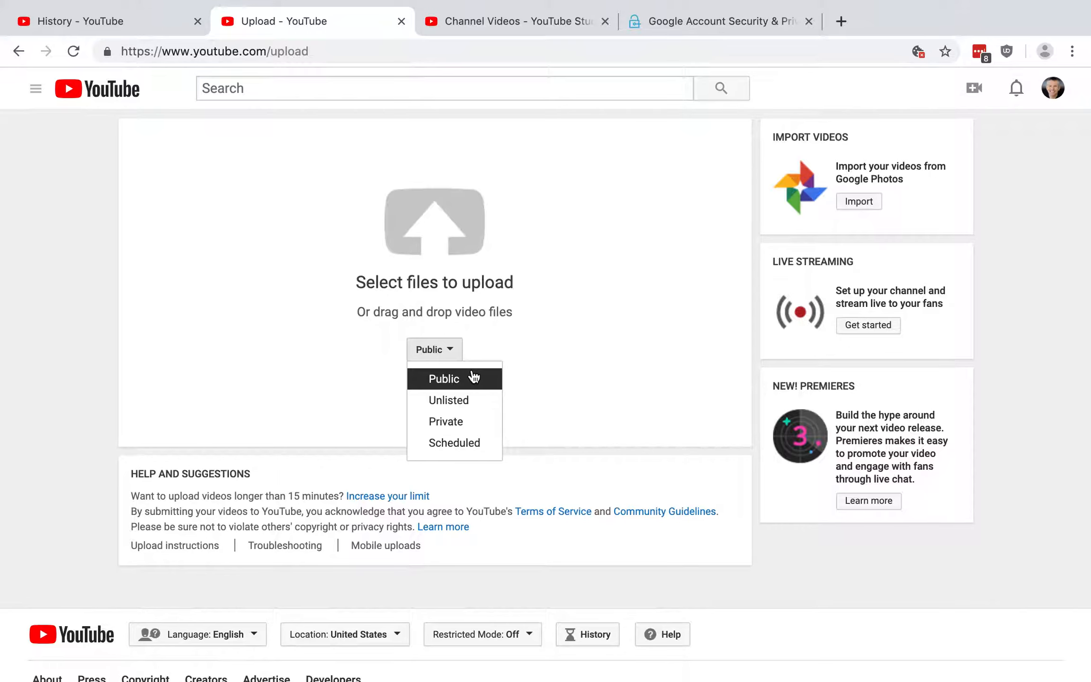
{"action": "mouse_move", "coordinate": [475, 399]}
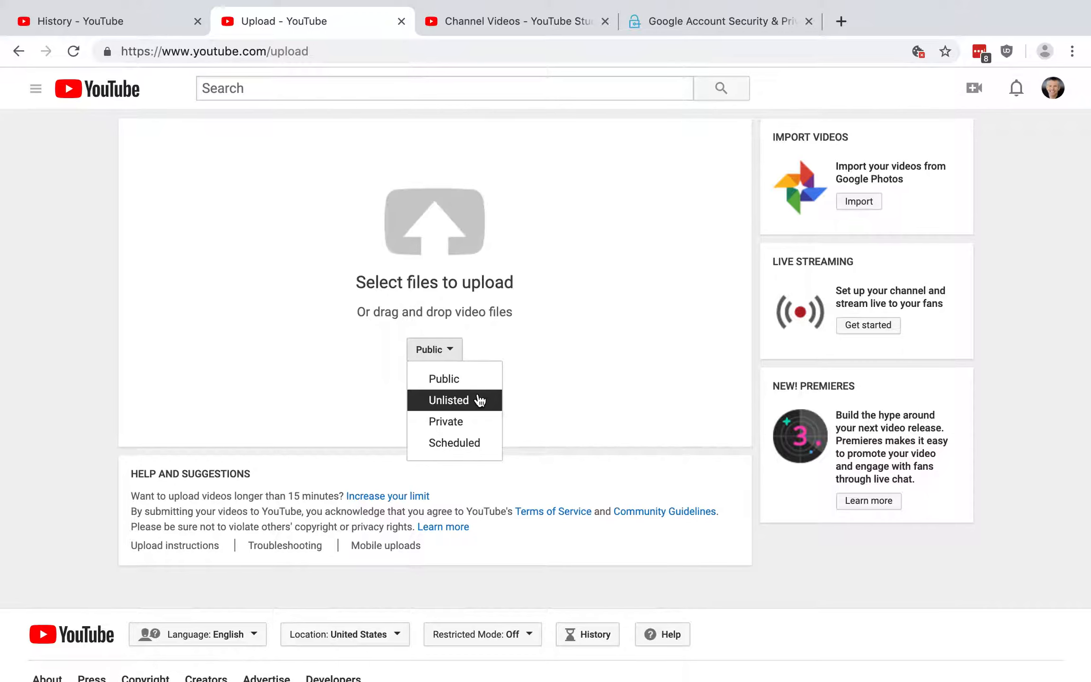
{"action": "mouse_move", "coordinate": [481, 415]}
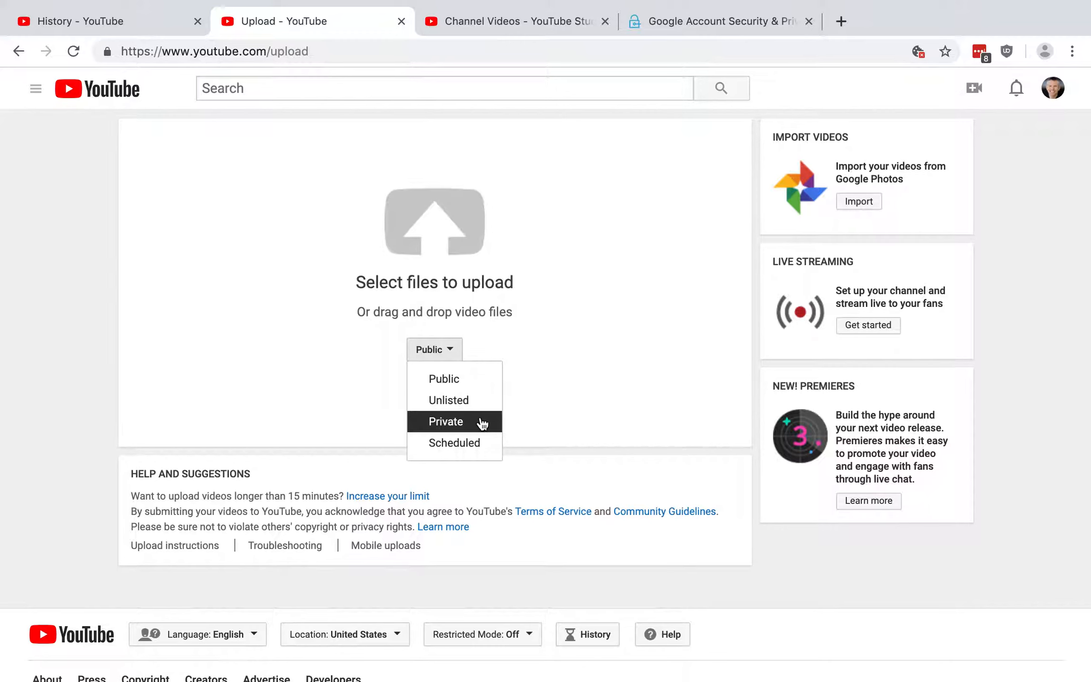
{"action": "mouse_move", "coordinate": [488, 424]}
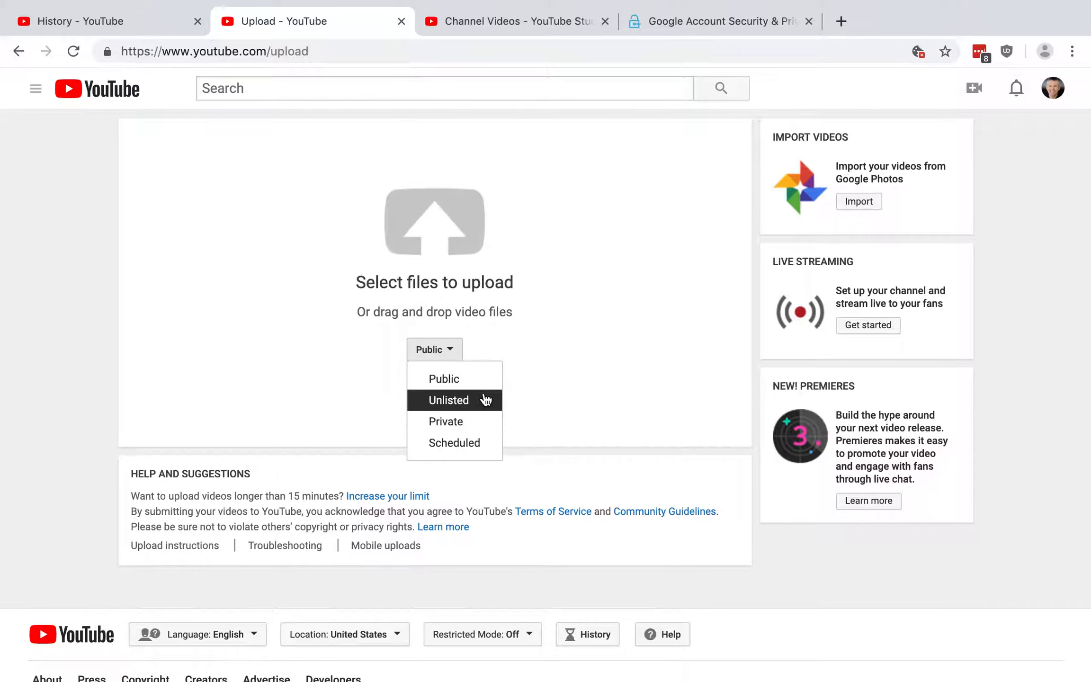
{"action": "mouse_move", "coordinate": [476, 442]}
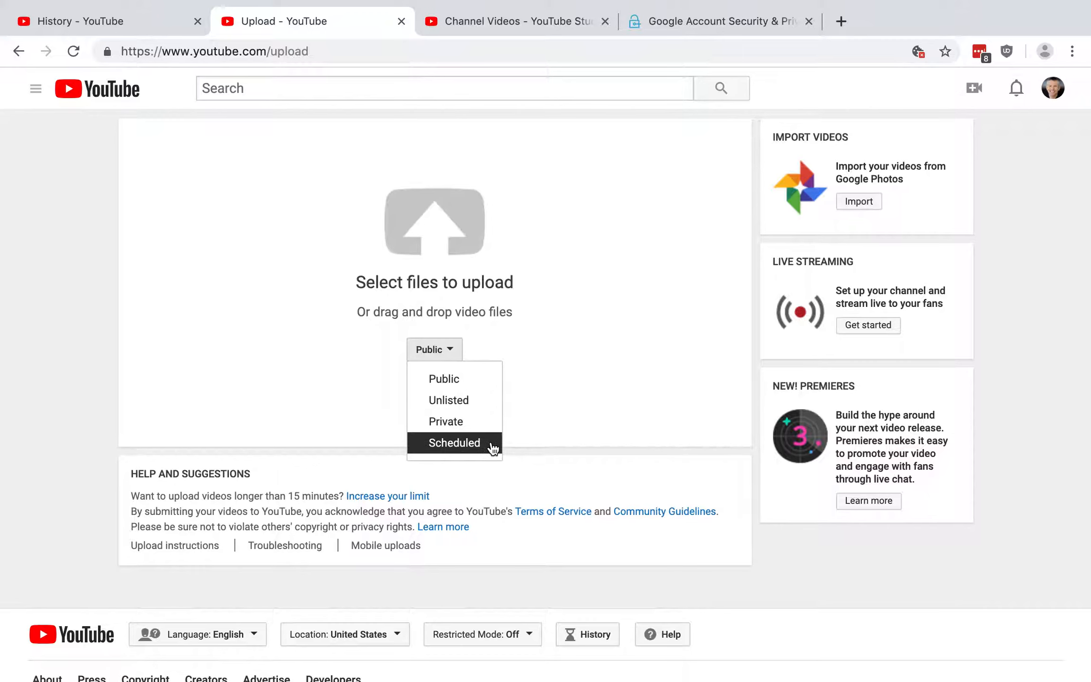
{"action": "mouse_move", "coordinate": [491, 451]}
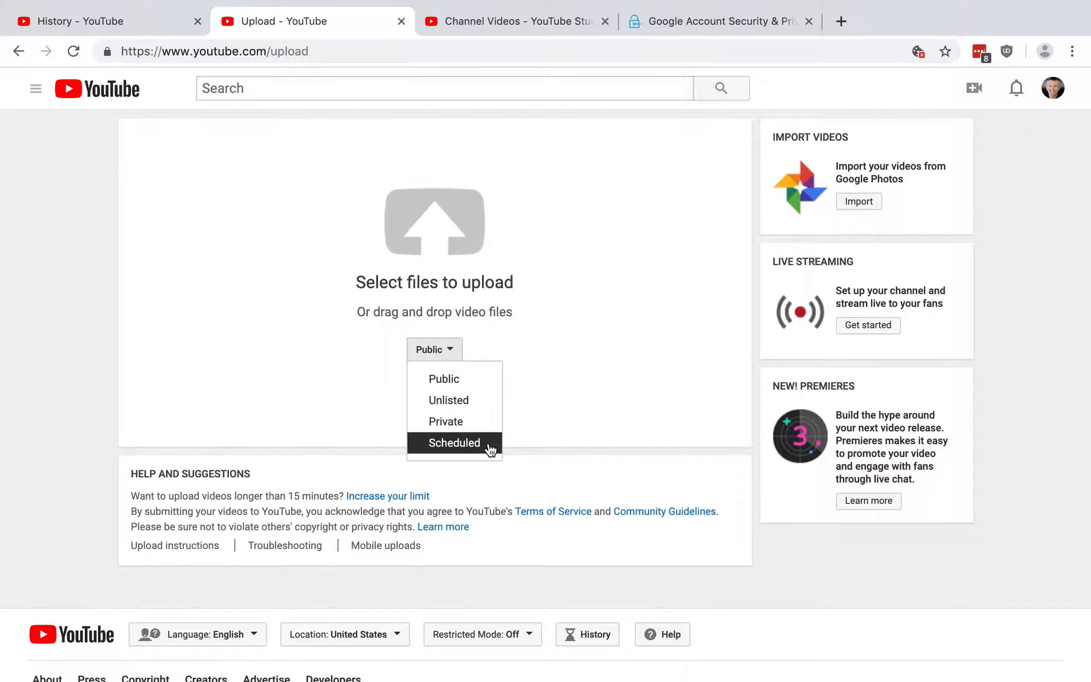
{"action": "left_click", "coordinate": [454, 443]}
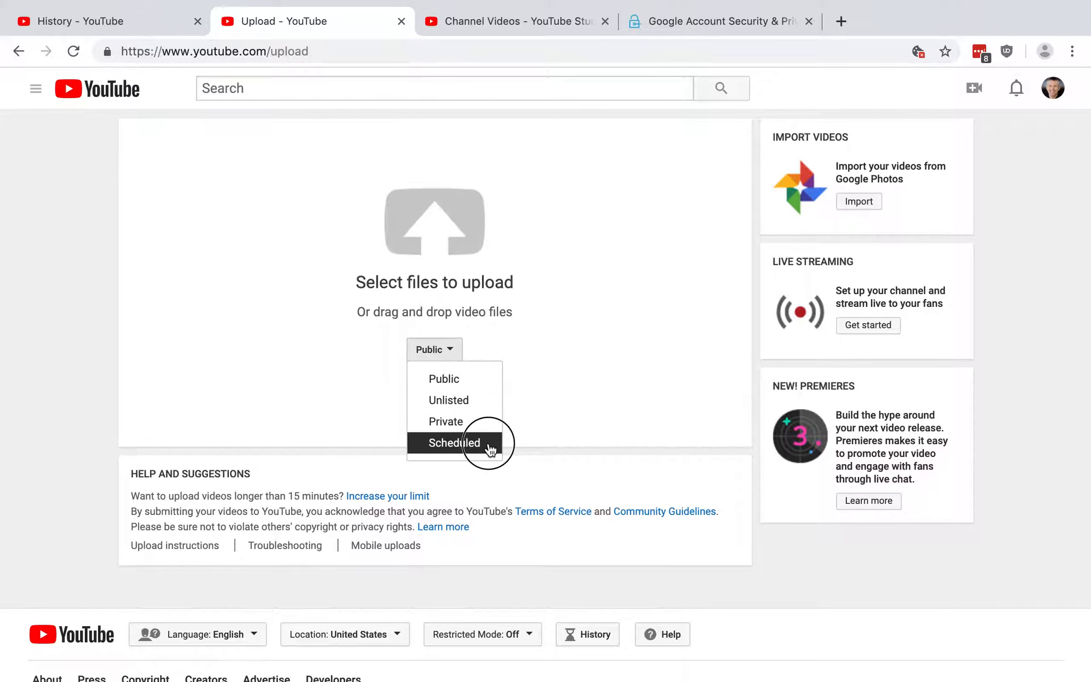
{"action": "left_click", "coordinate": [453, 442]}
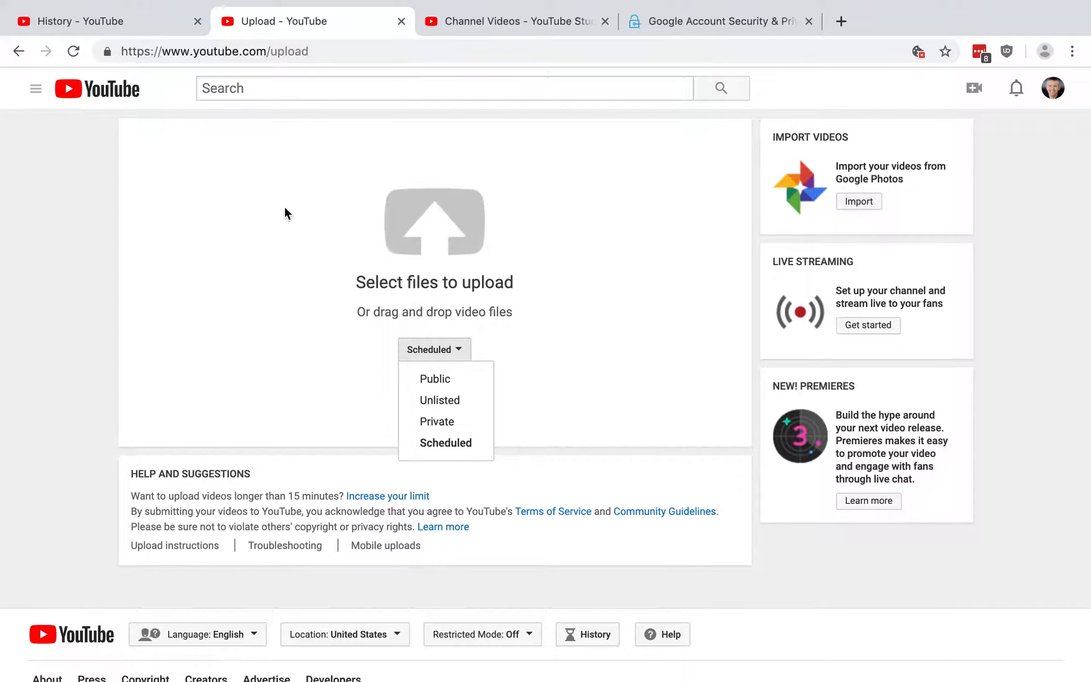
{"action": "left_click", "coordinate": [433, 349]}
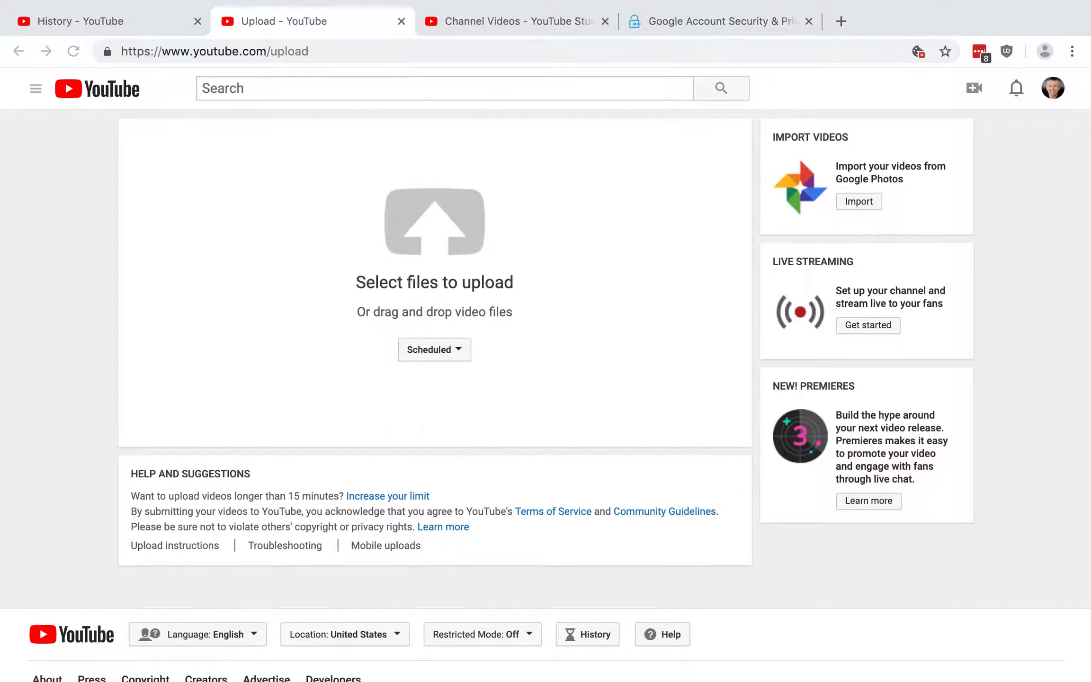
{"action": "mouse_move", "coordinate": [194, 294]}
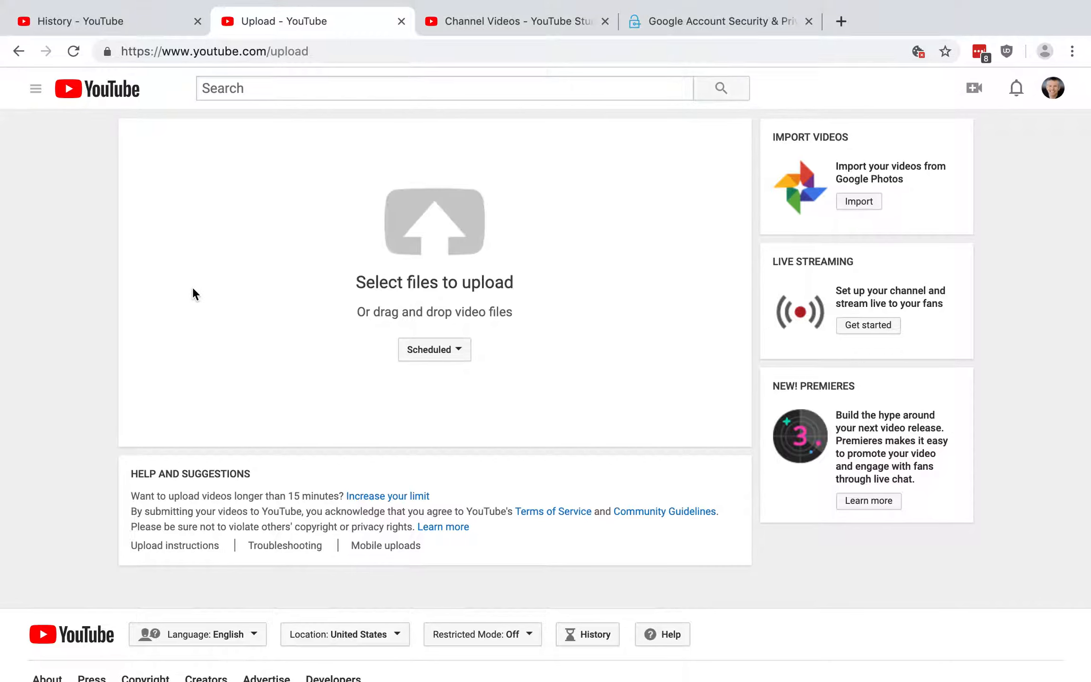
{"action": "mouse_move", "coordinate": [642, 212]}
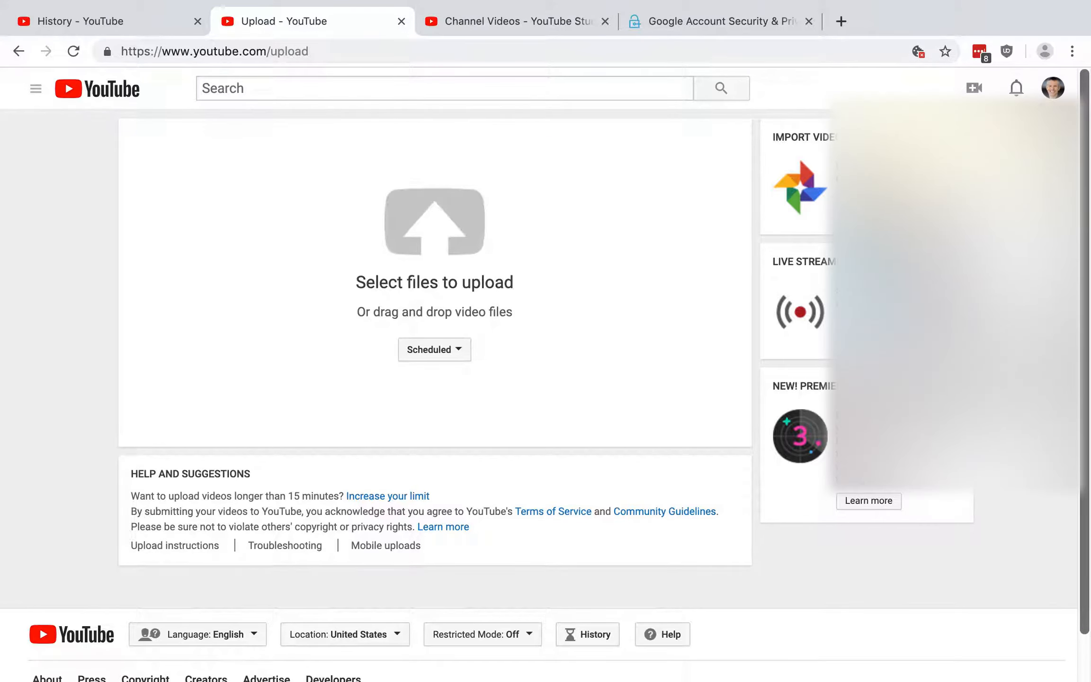
{"action": "mouse_move", "coordinate": [1053, 88]}
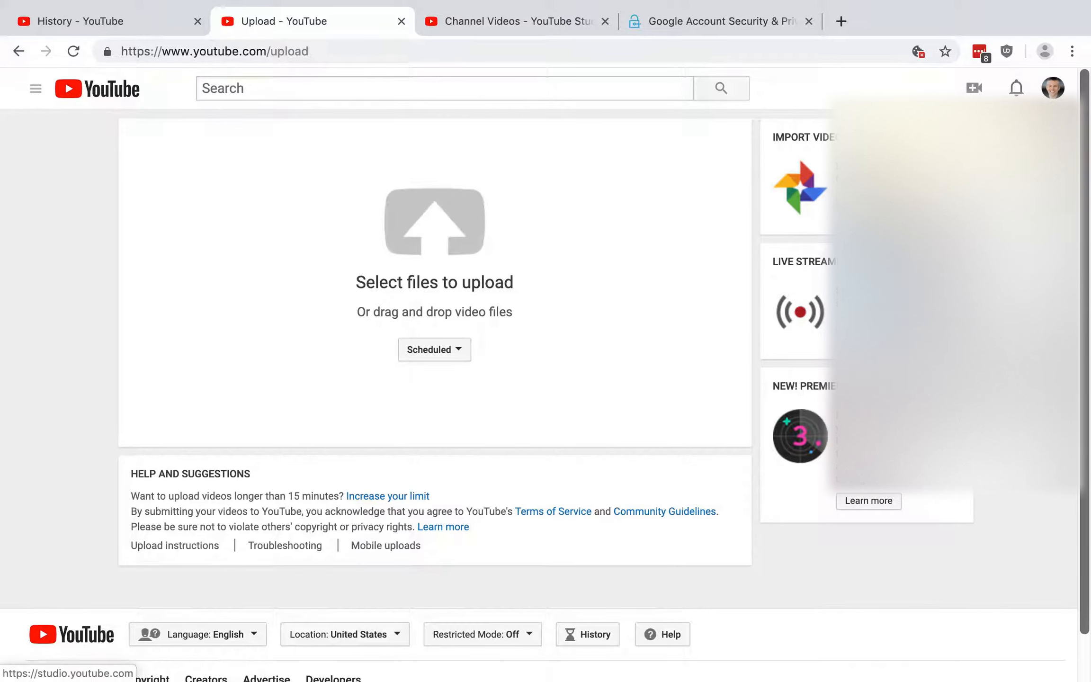
Show the channel's uploaded videos list with their visibility in YouTube Studio
{"action": "left_click", "coordinate": [515, 21]}
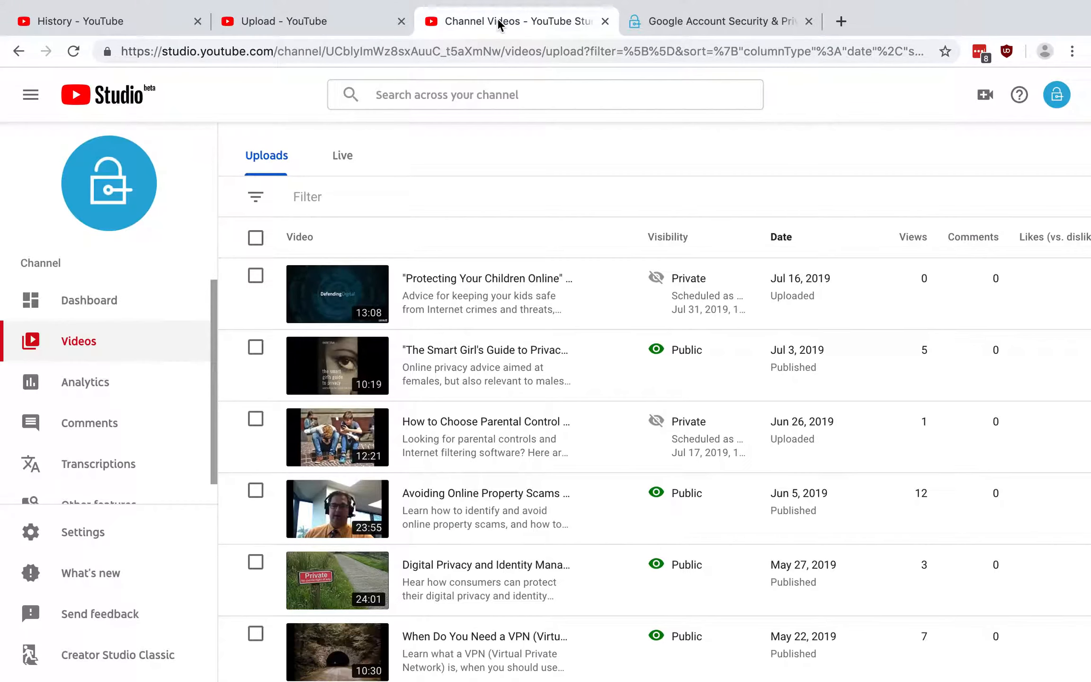
{"action": "mouse_move", "coordinate": [329, 170]}
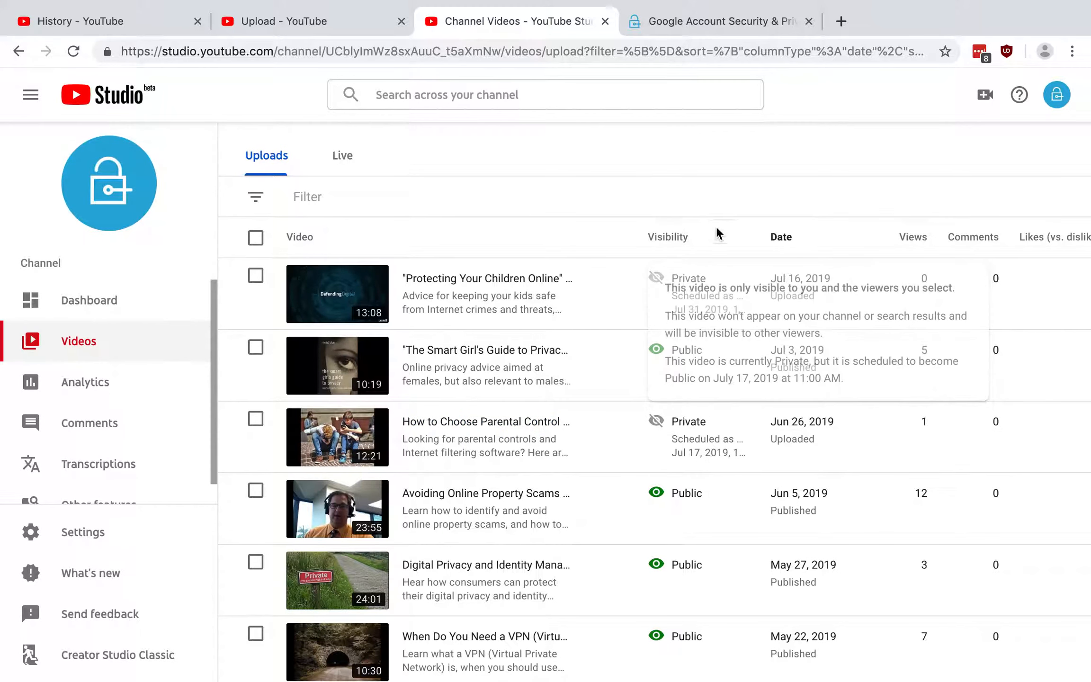
{"action": "left_click", "coordinate": [687, 278]}
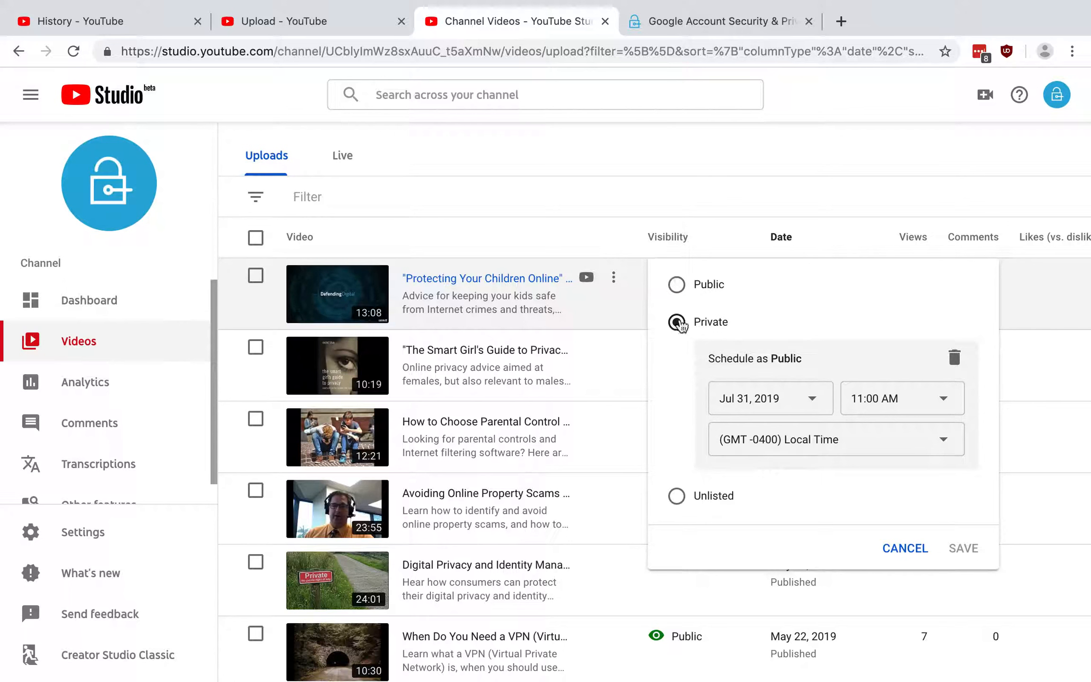
{"action": "left_click", "coordinate": [905, 548]}
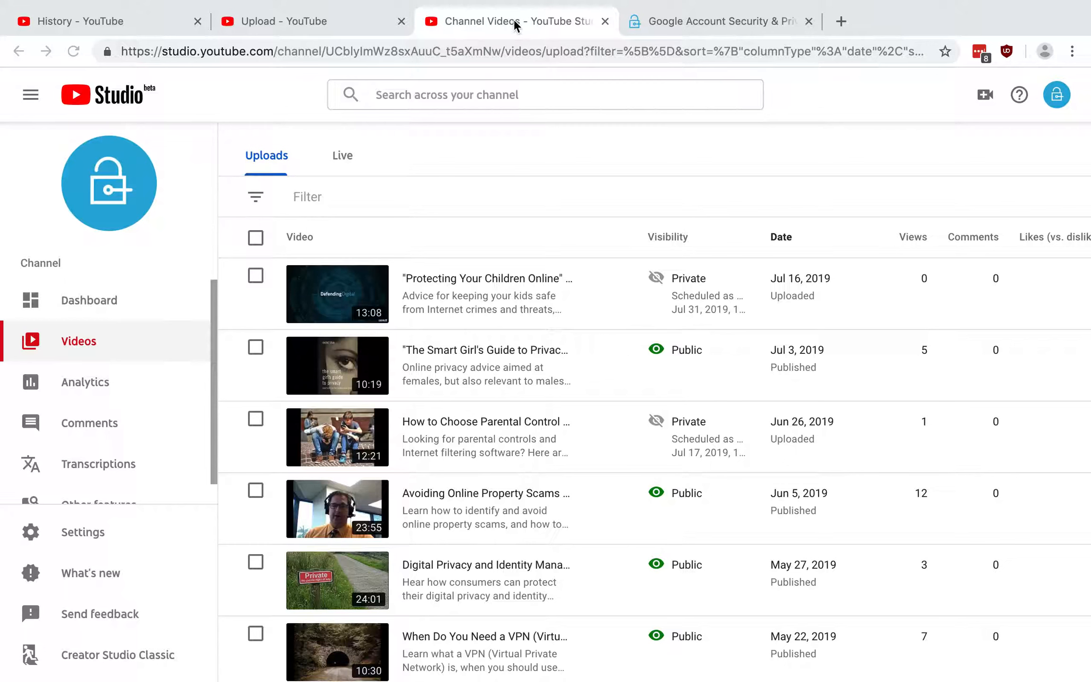
{"action": "mouse_move", "coordinate": [515, 21]}
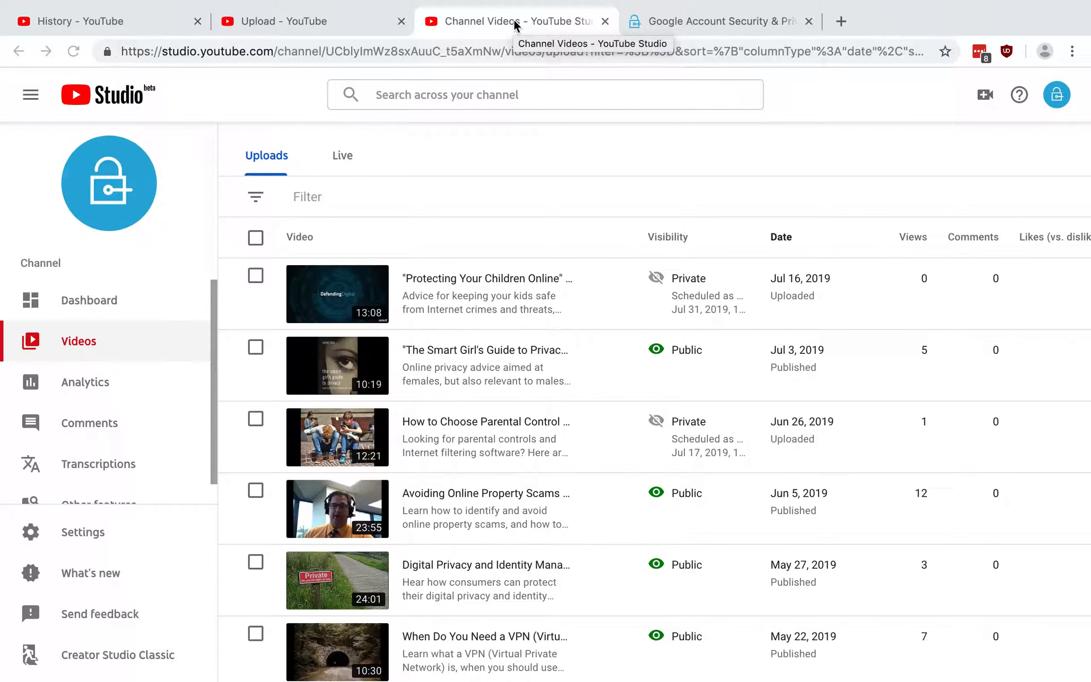
{"action": "left_click", "coordinate": [712, 21]}
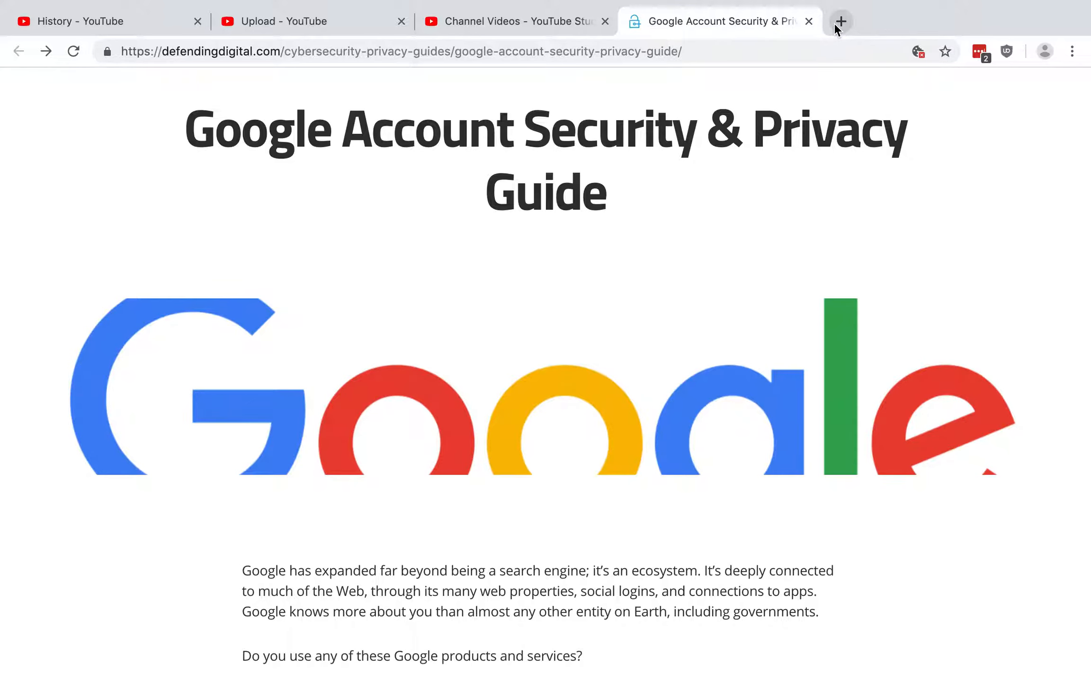
{"action": "mouse_move", "coordinate": [840, 22]}
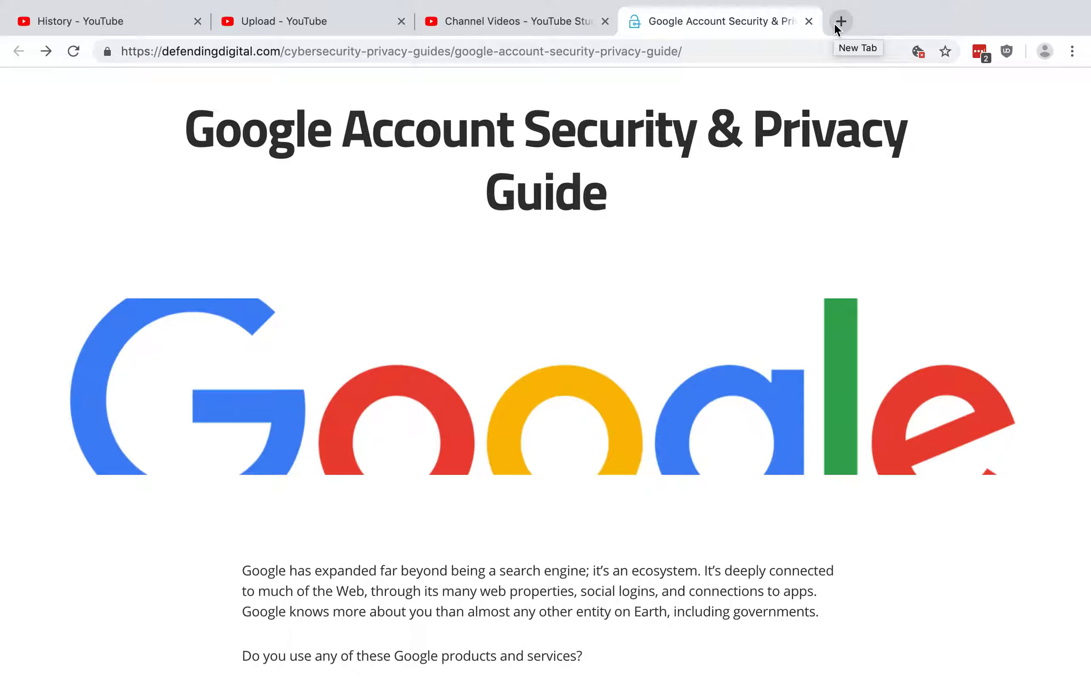
{"action": "mouse_move", "coordinate": [378, 23]}
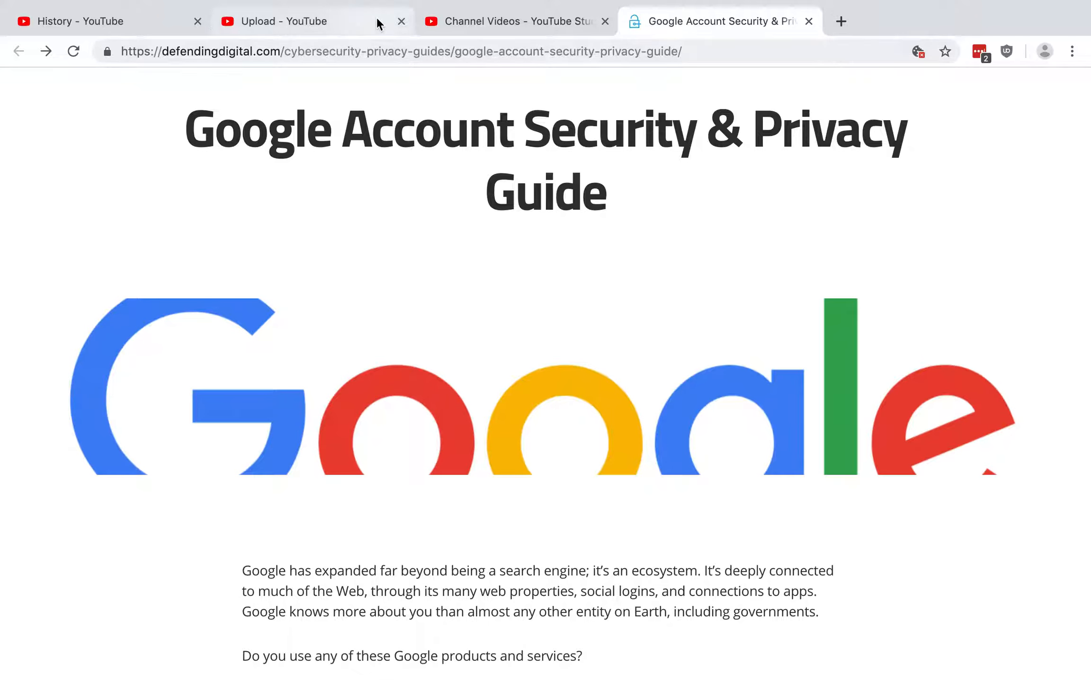